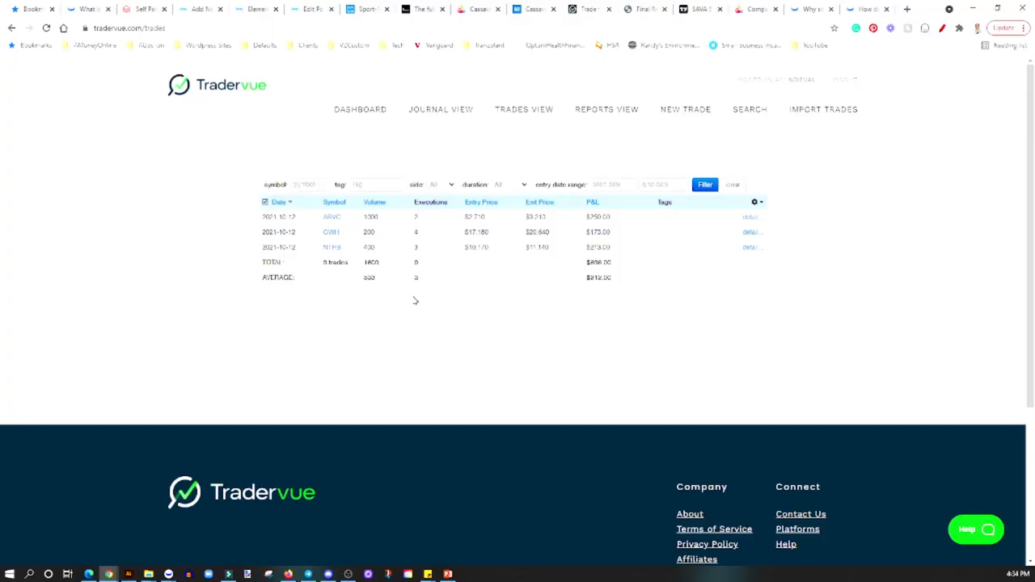
mouse_move(230, 118)
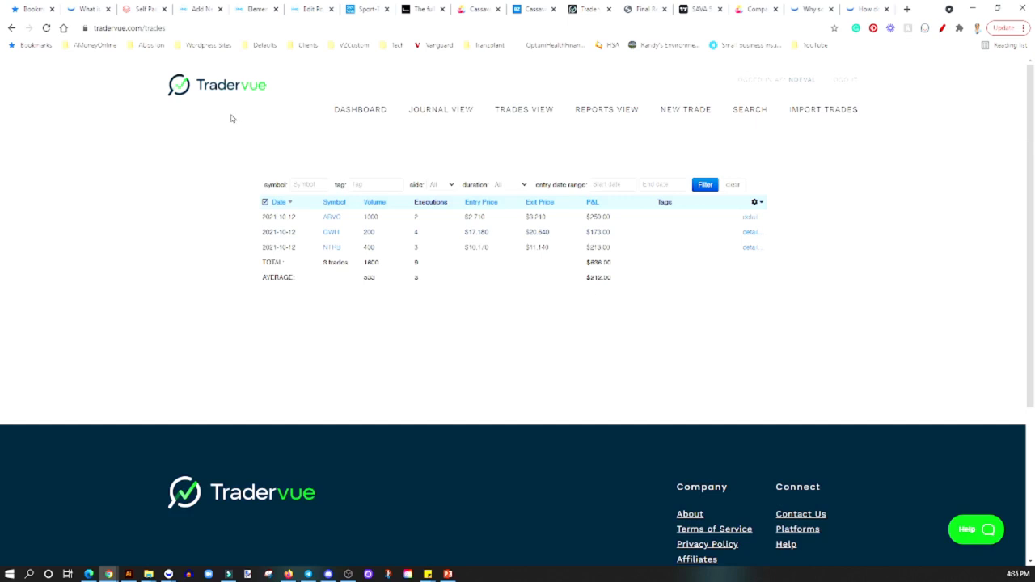
mouse_move(724, 357)
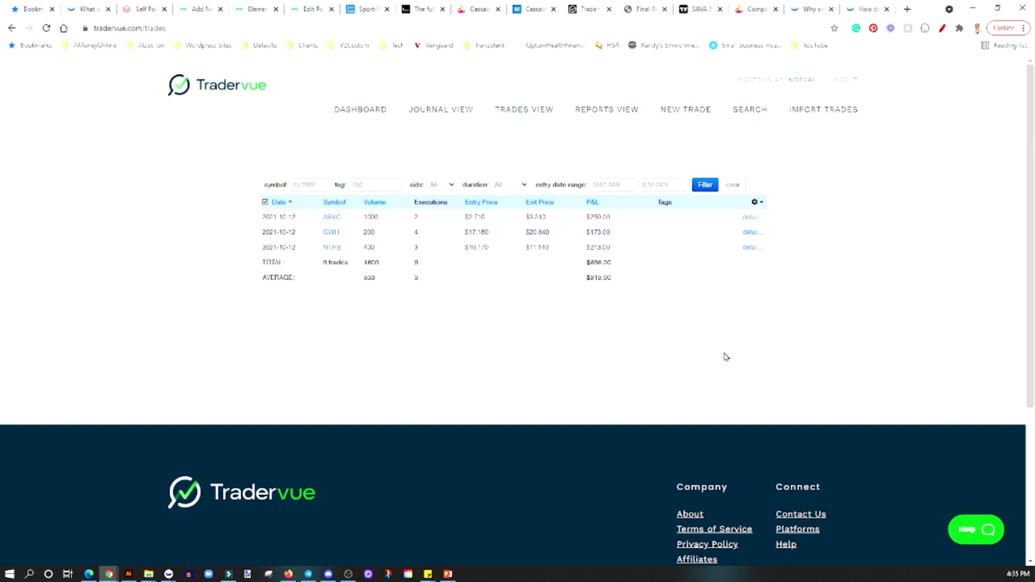
mouse_move(385, 174)
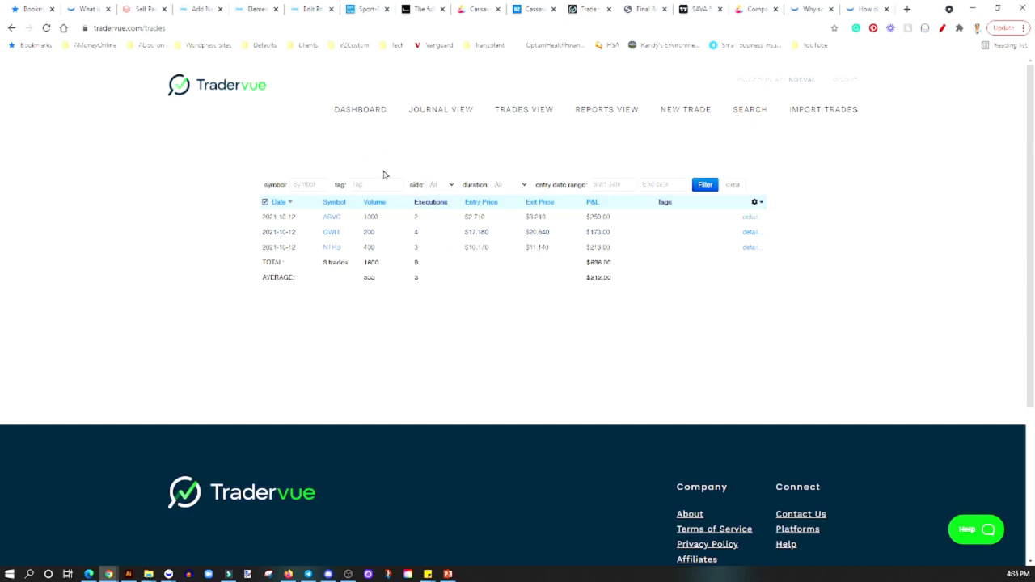
mouse_move(408, 142)
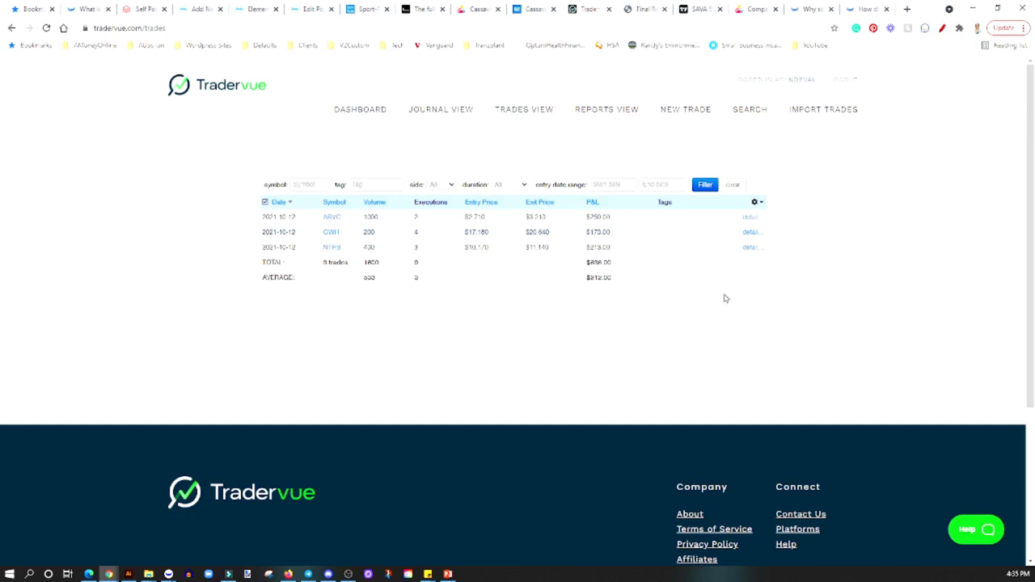
mouse_move(722, 304)
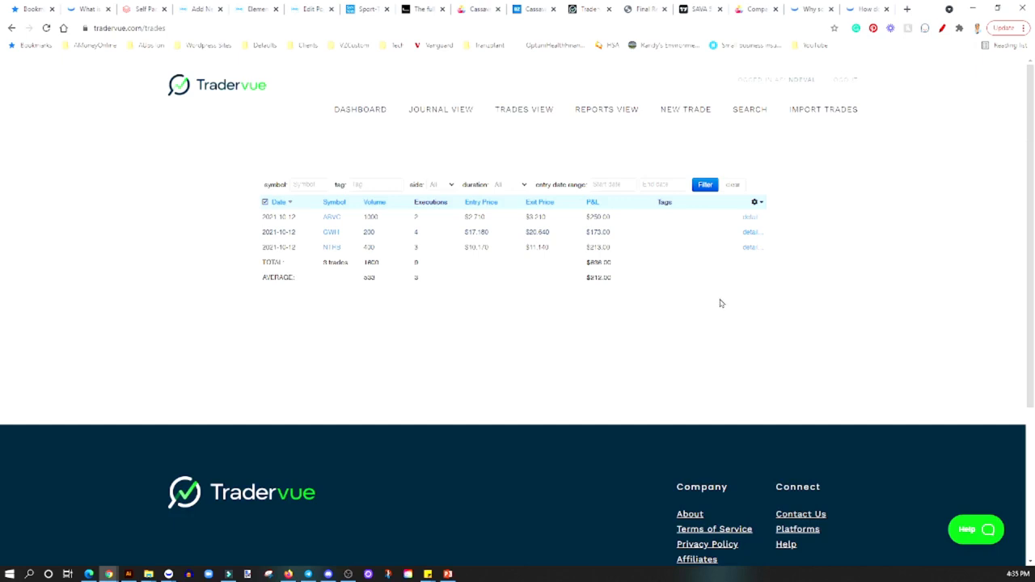
mouse_move(707, 316)
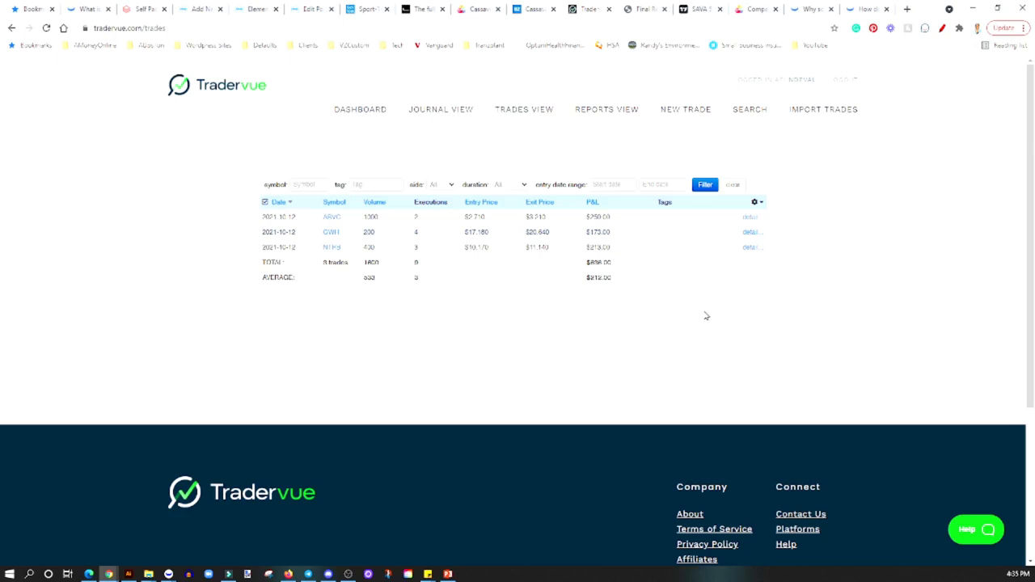
mouse_move(703, 319)
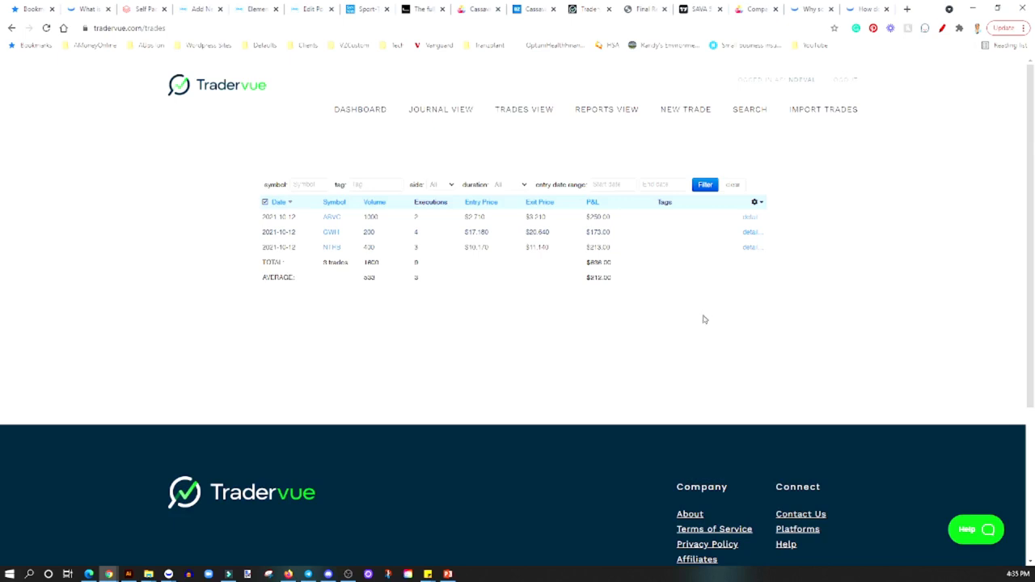
mouse_move(715, 327)
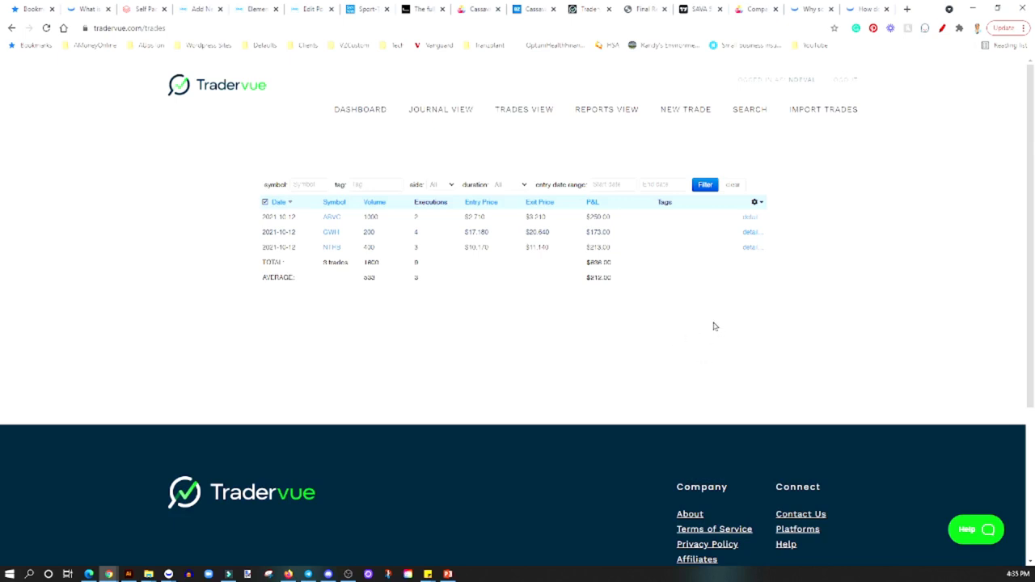
mouse_move(720, 346)
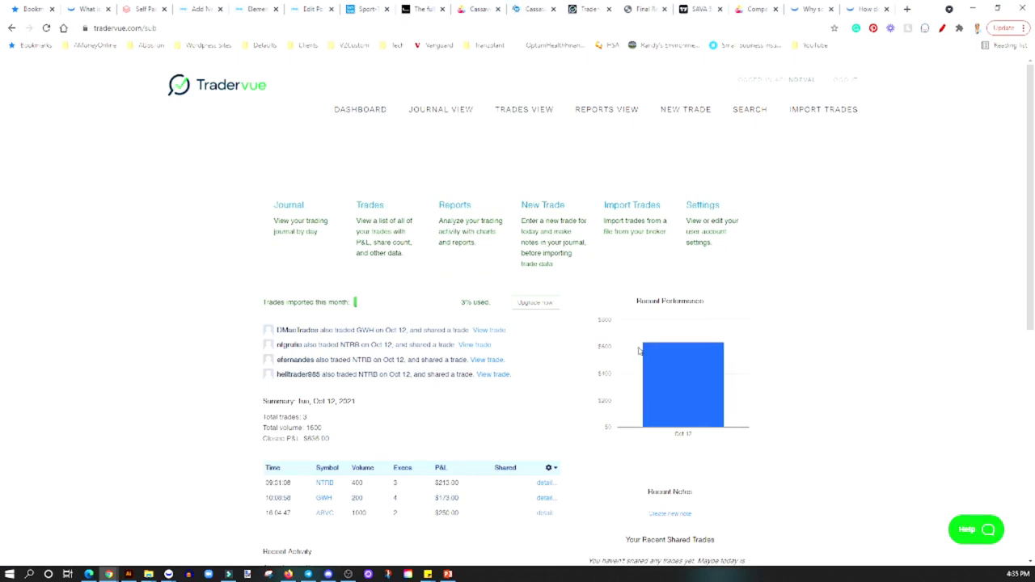
scroll(down, 3)
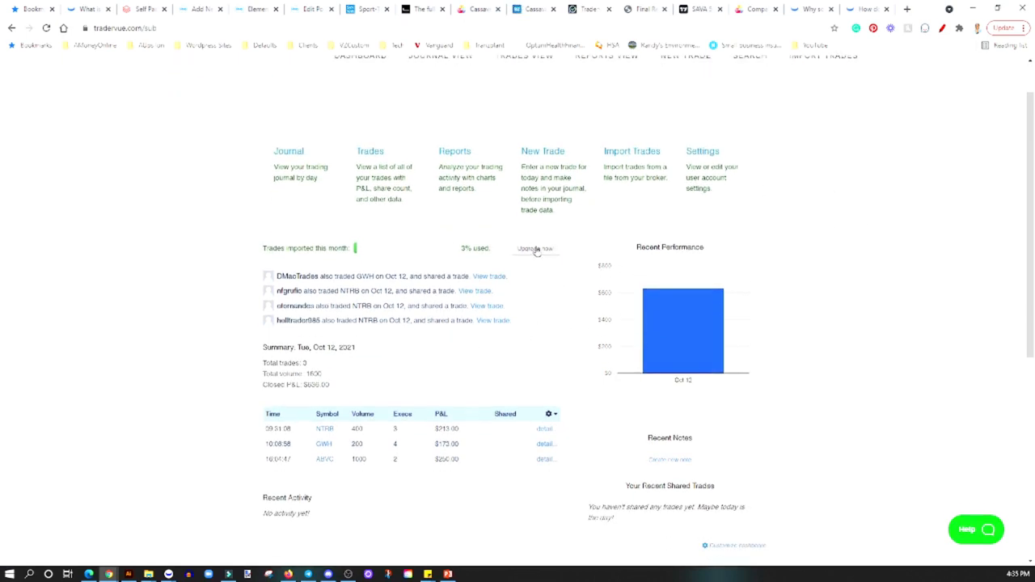
mouse_move(411, 259)
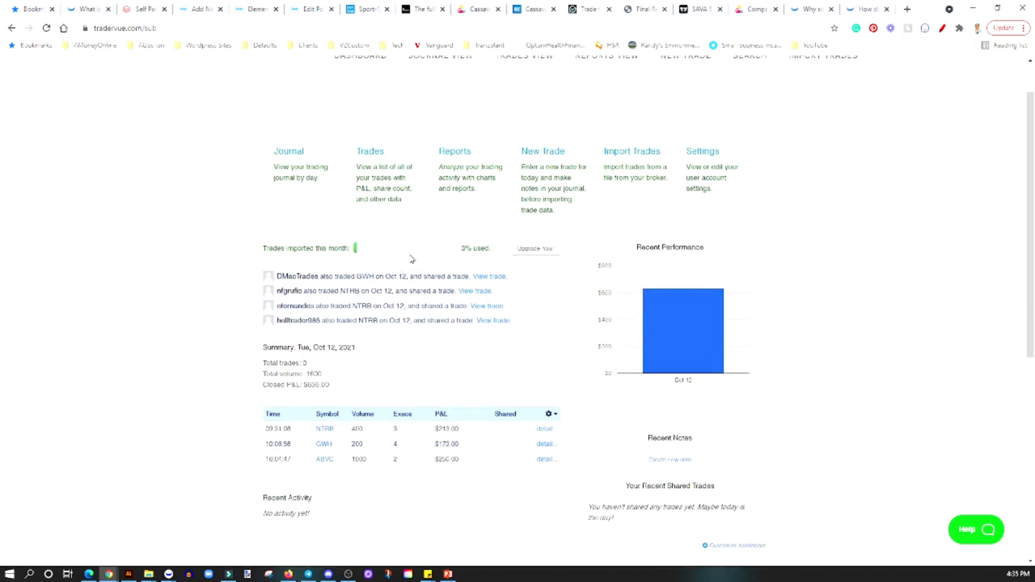
mouse_move(521, 248)
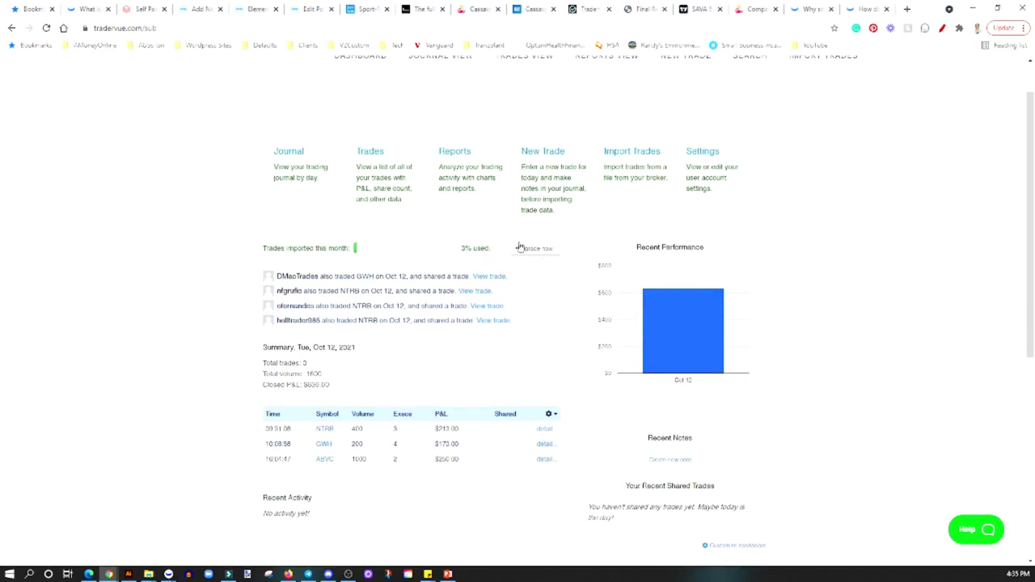
mouse_move(838, 361)
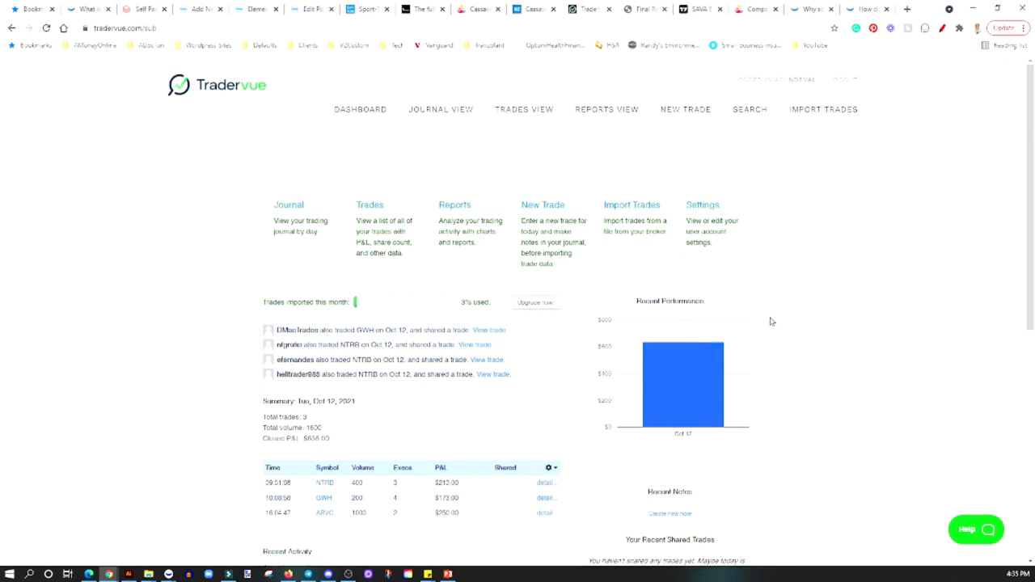
mouse_move(846, 369)
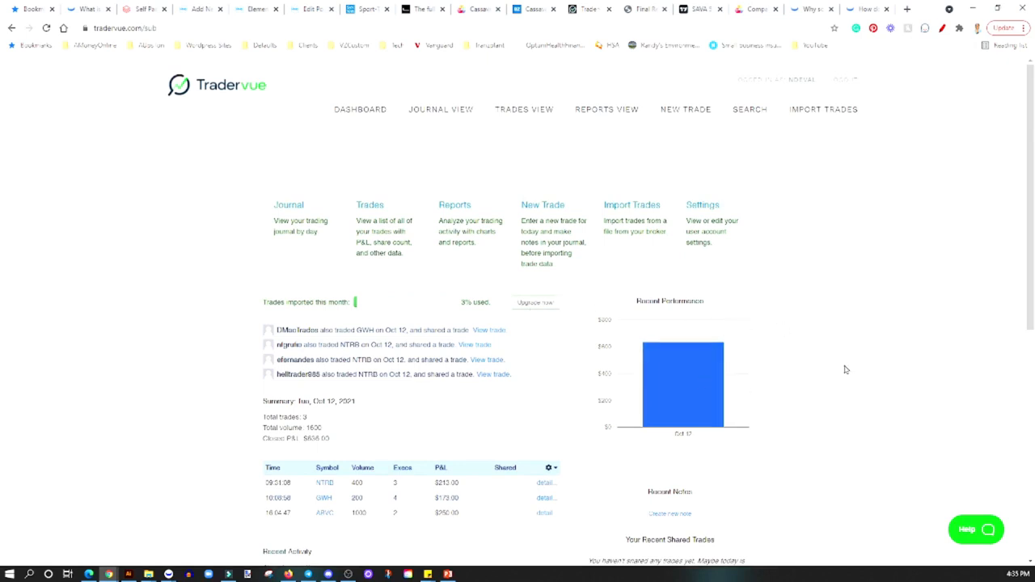
mouse_move(845, 366)
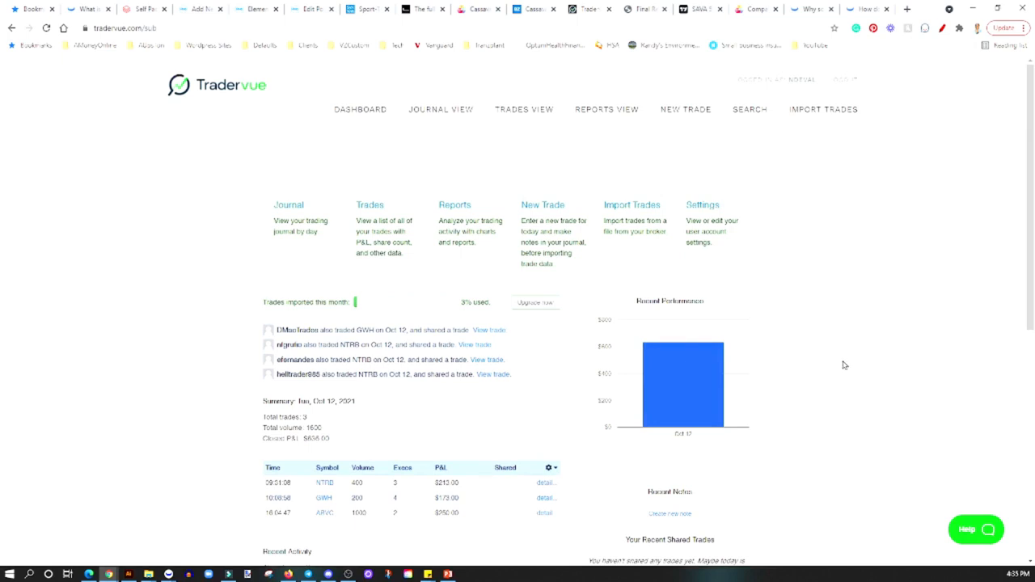
mouse_move(767, 290)
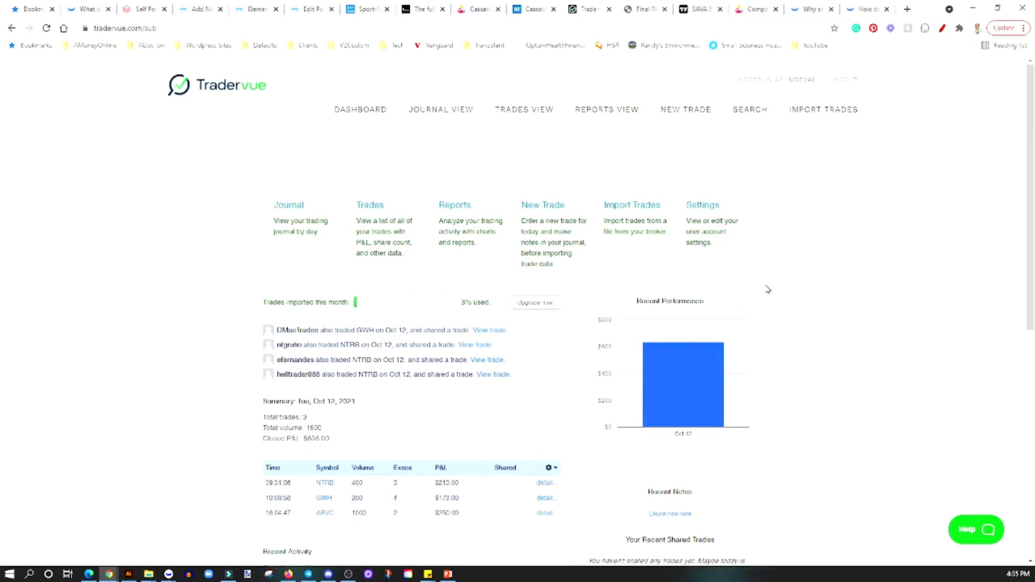
mouse_move(854, 283)
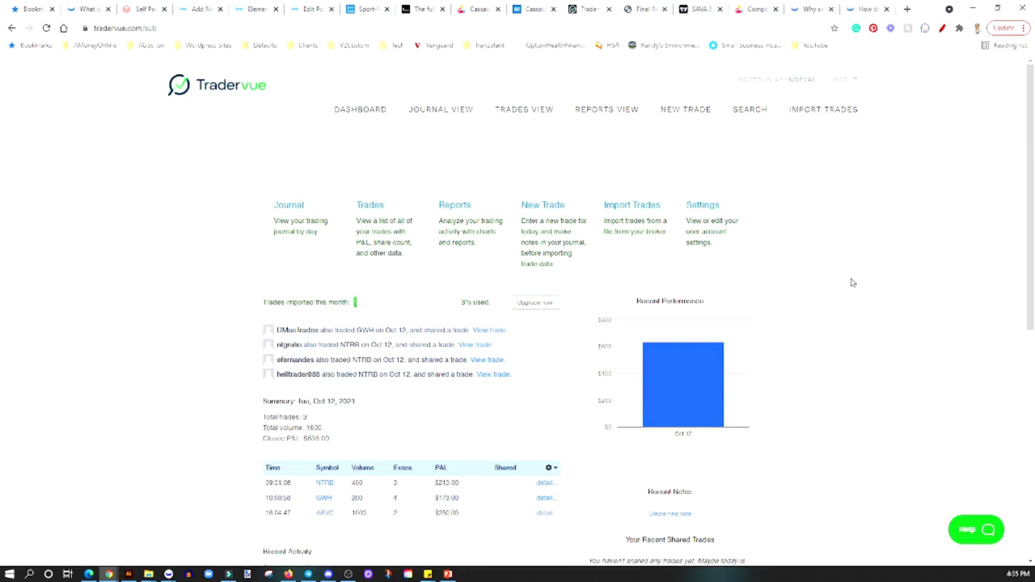
scroll(down, 3)
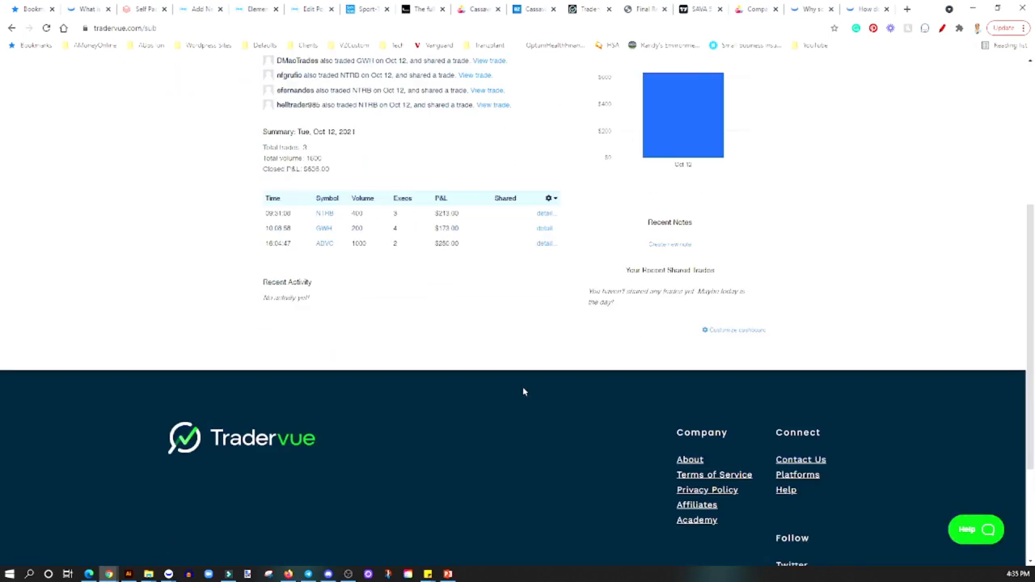
scroll(up, 3)
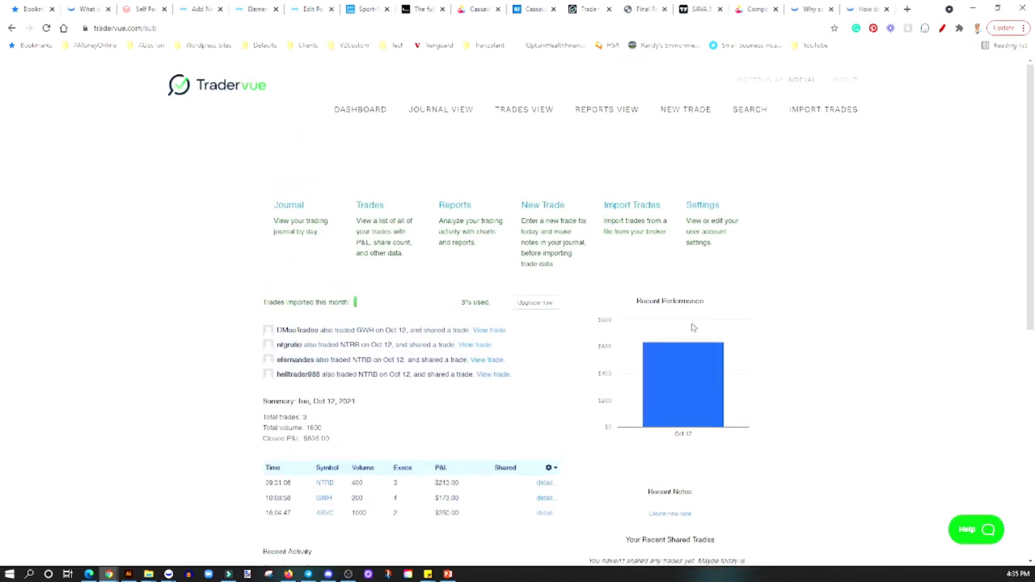
mouse_move(583, 346)
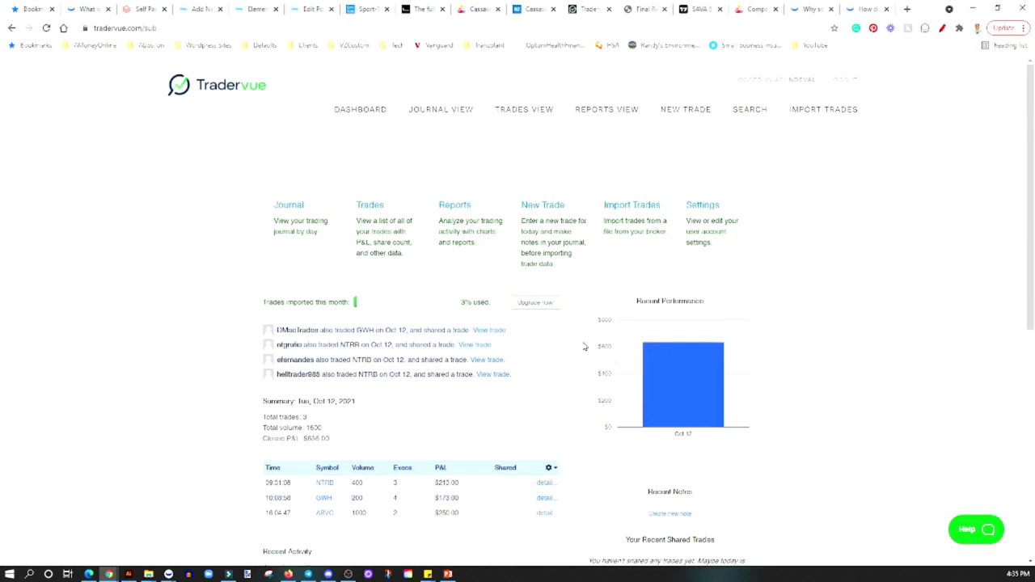
mouse_move(388, 122)
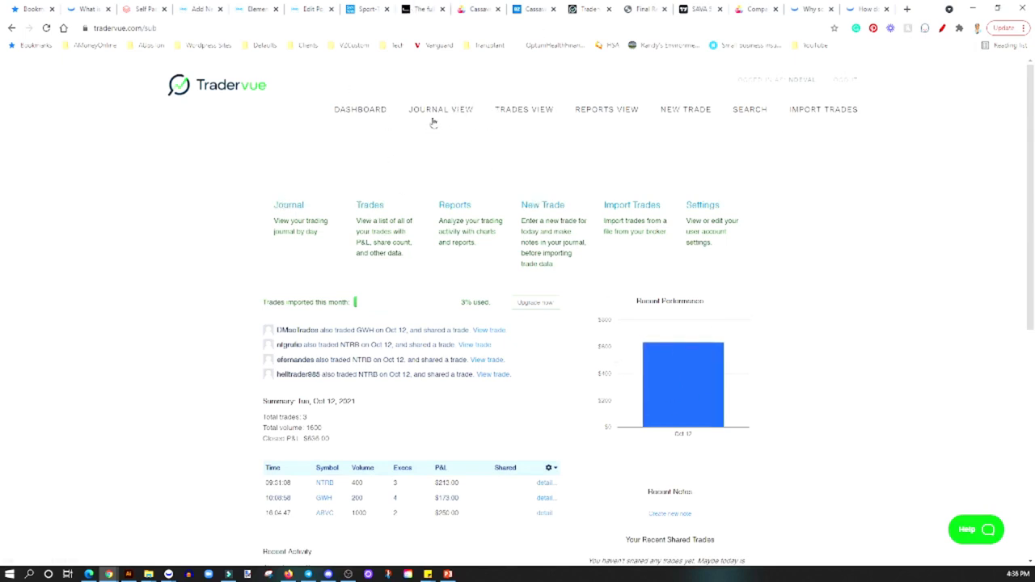
Review the journal entry dated October 12, then switch to the full Trades View list
click(440, 110)
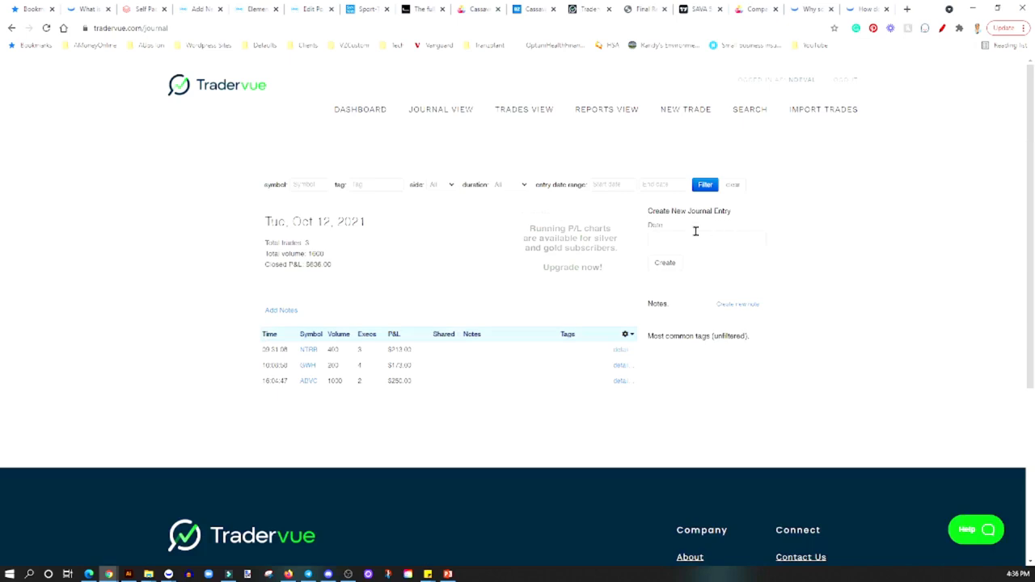
click(705, 240)
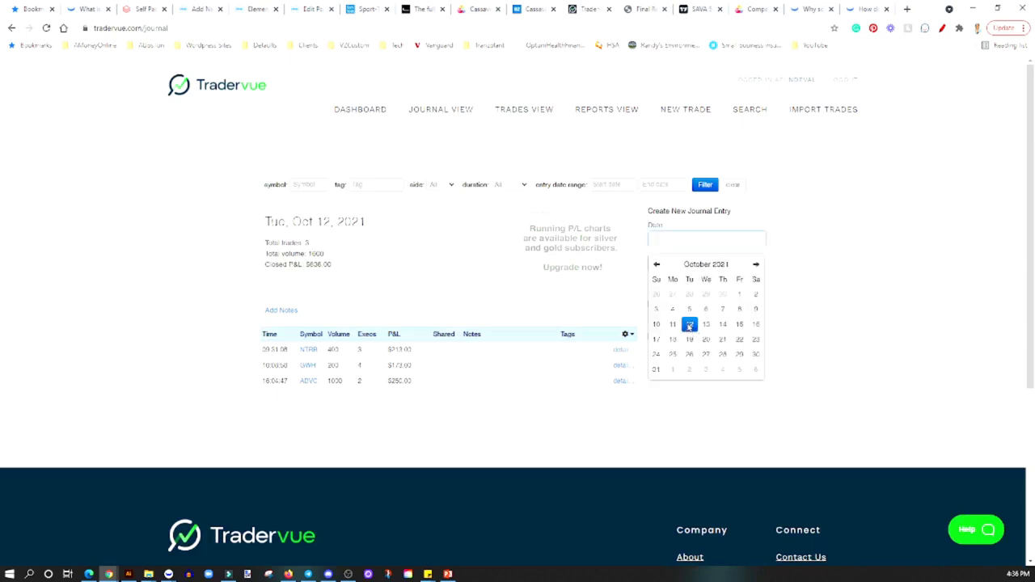
click(689, 323)
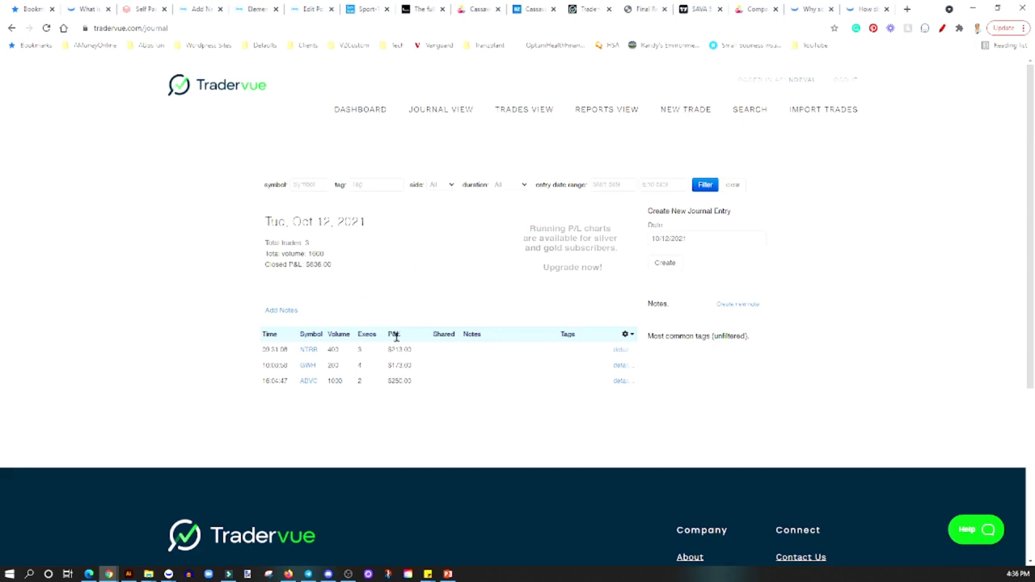
mouse_move(586, 311)
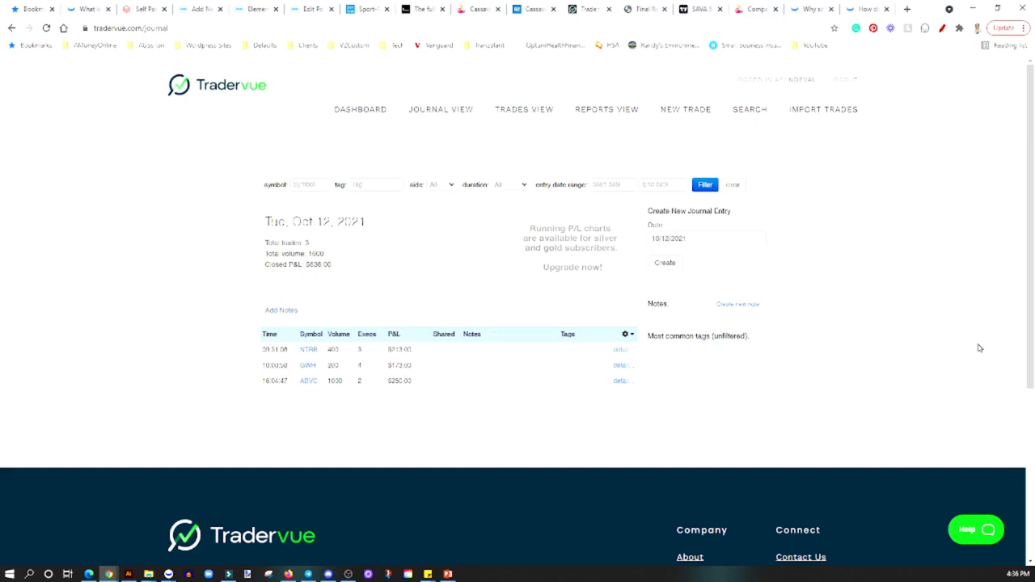
mouse_move(981, 343)
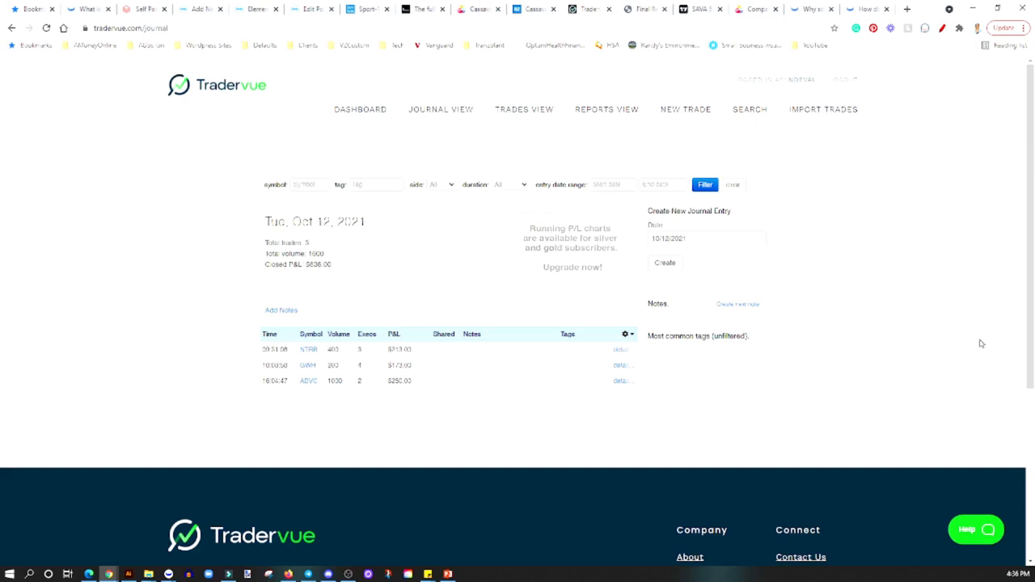
mouse_move(980, 351)
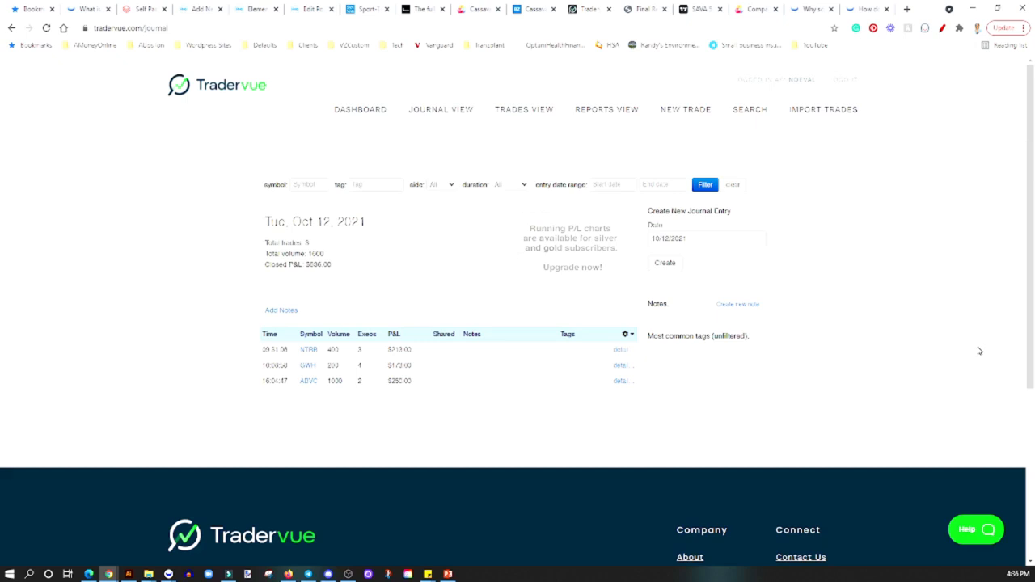
mouse_move(693, 285)
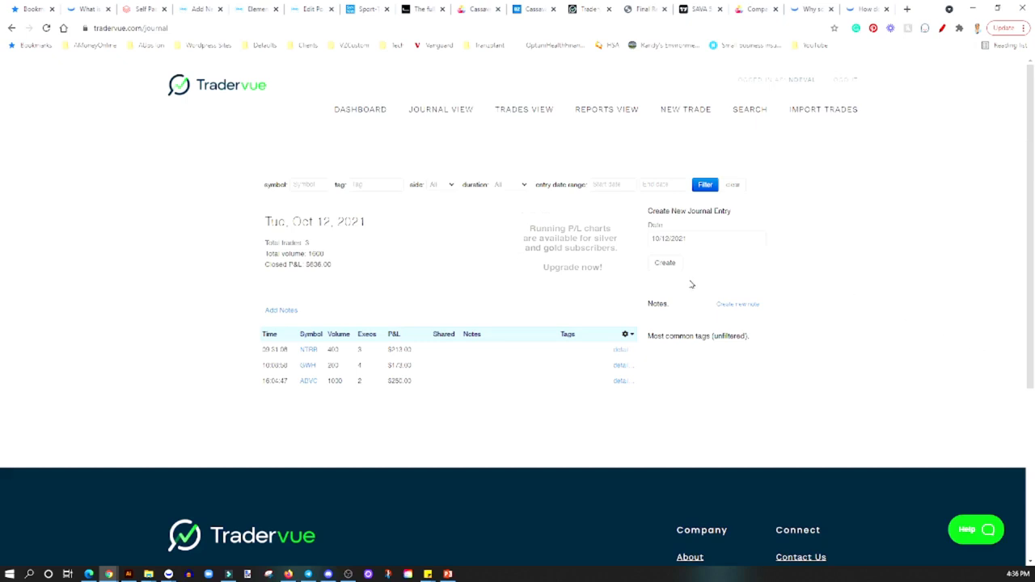
mouse_move(857, 284)
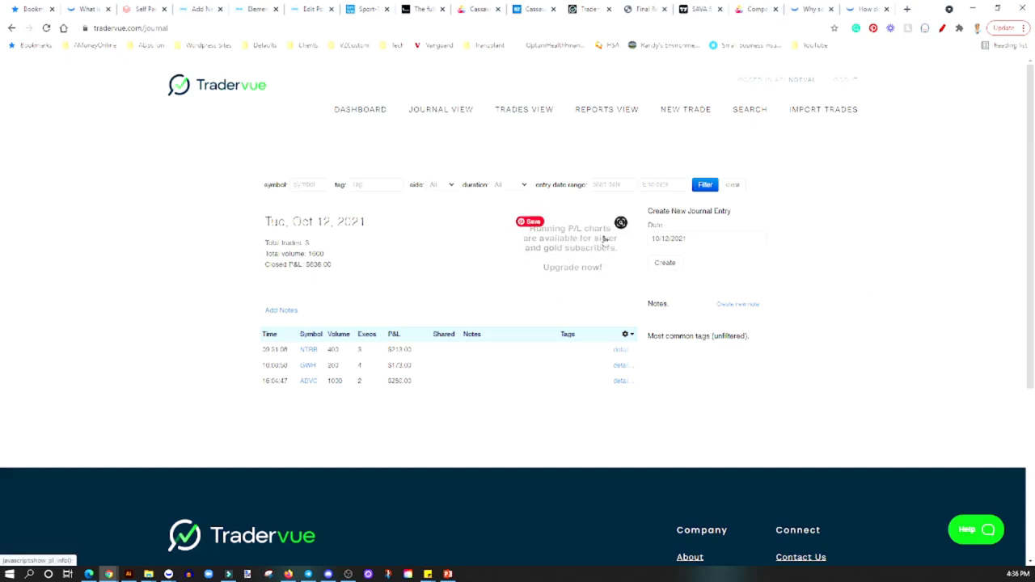
mouse_move(608, 275)
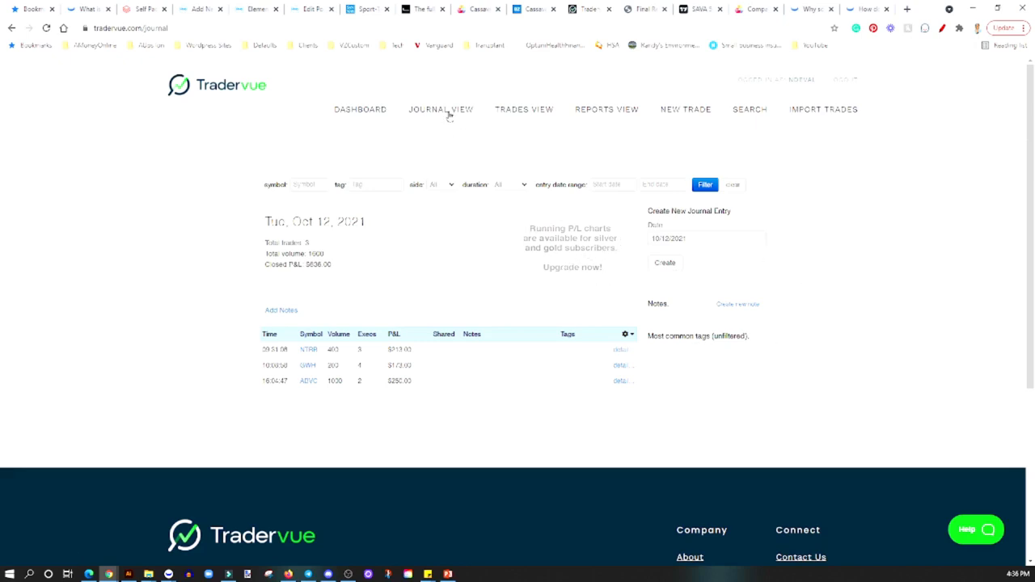
click(524, 110)
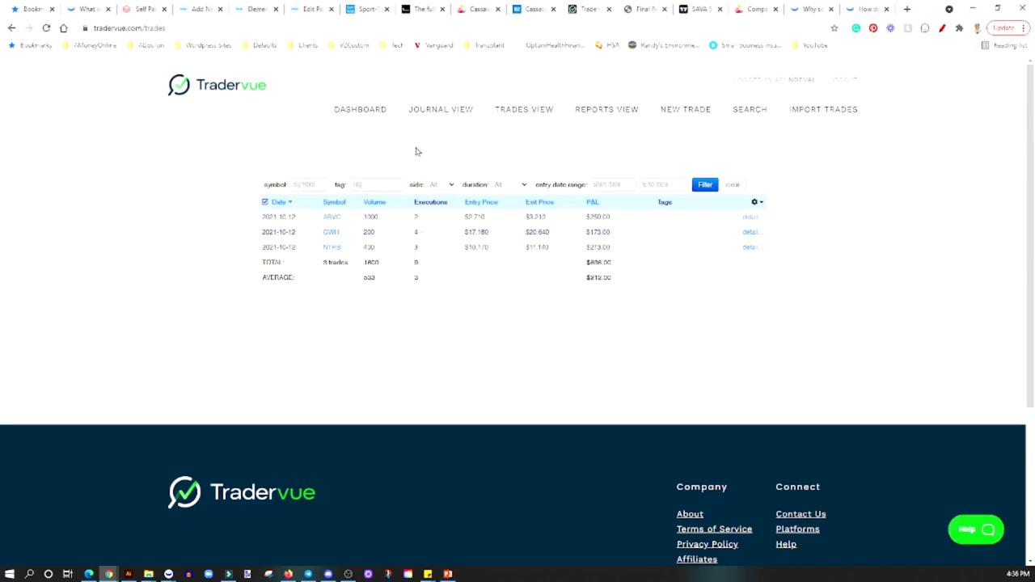
mouse_move(430, 299)
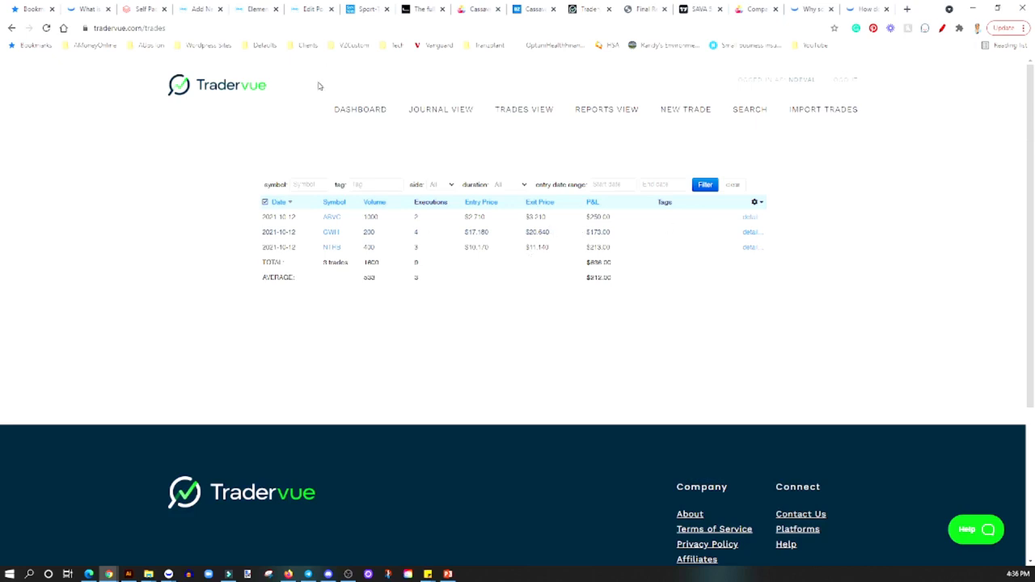
mouse_move(515, 277)
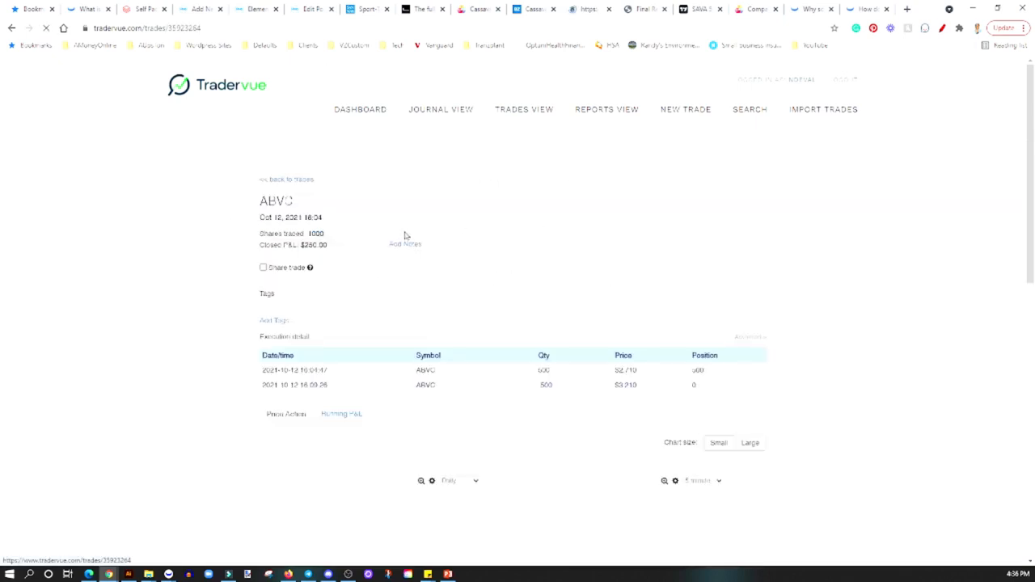
scroll(down, 3)
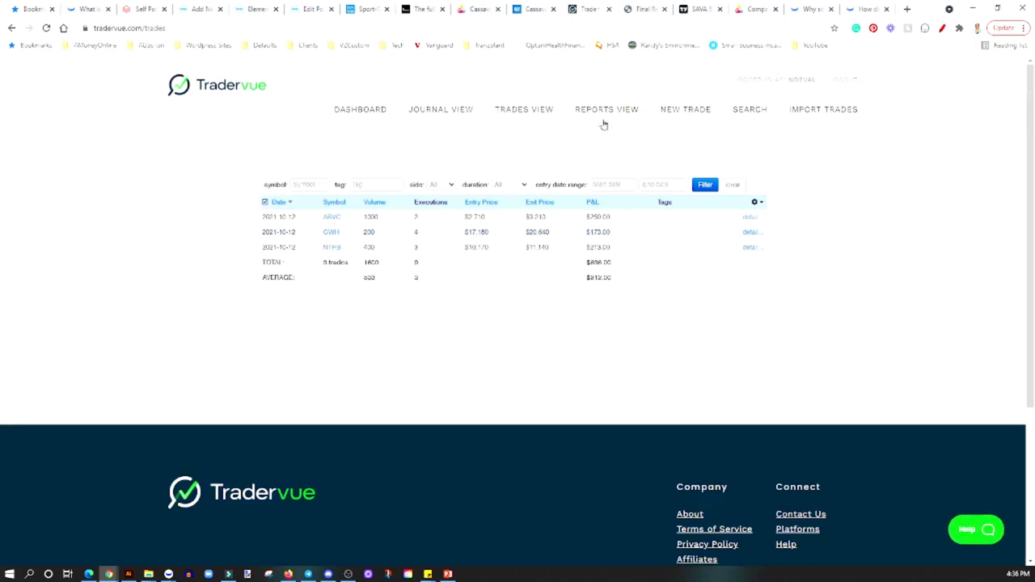
Browse the Reports overview charts set to the last 90 trading days, then go to Search
click(607, 110)
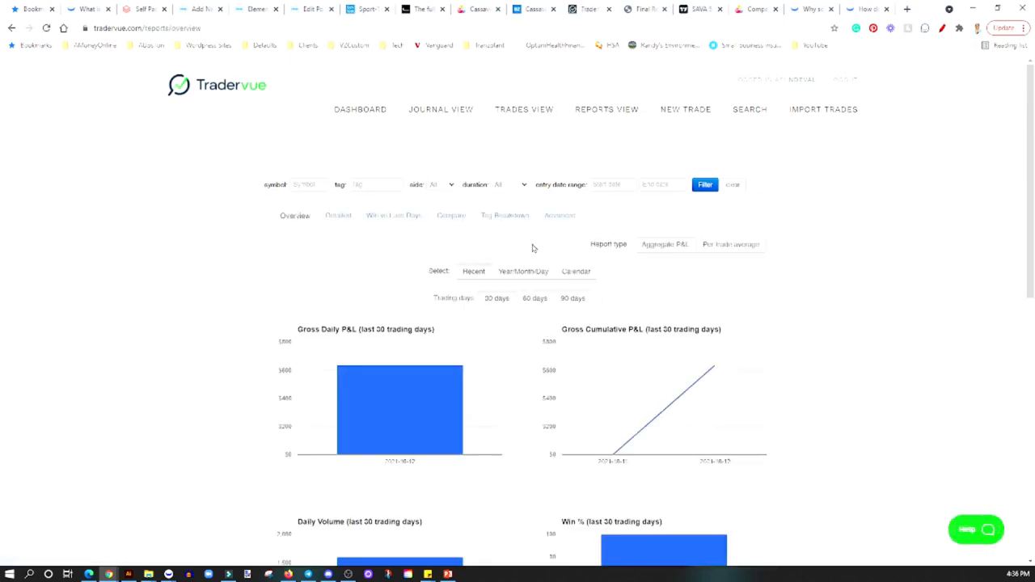
scroll(down, 3)
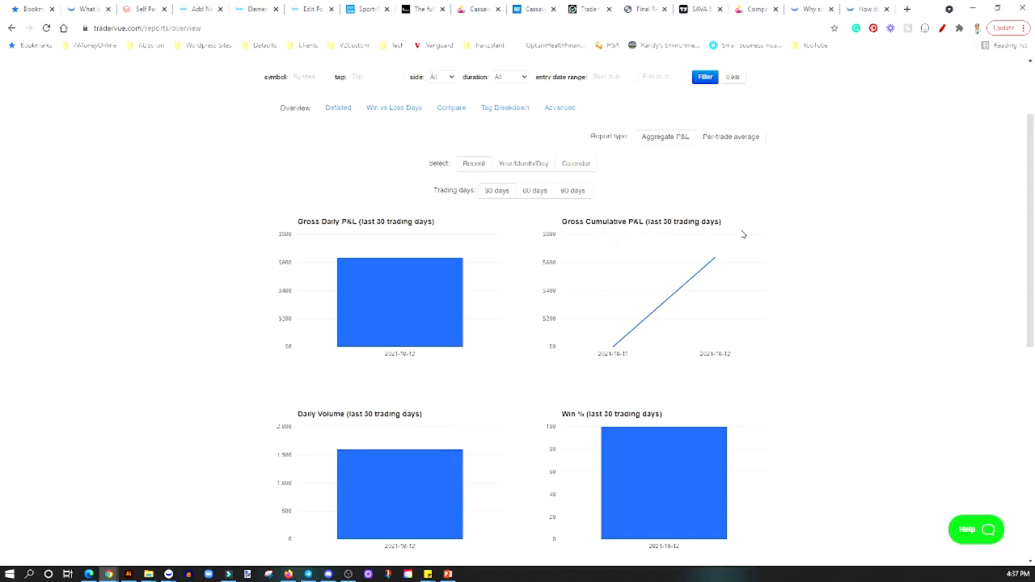
mouse_move(364, 458)
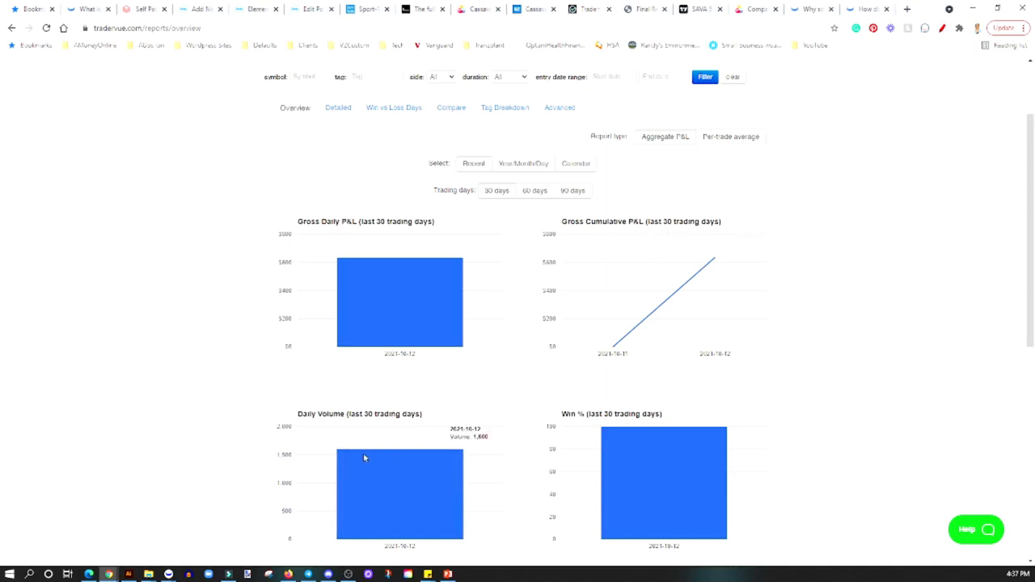
mouse_move(595, 433)
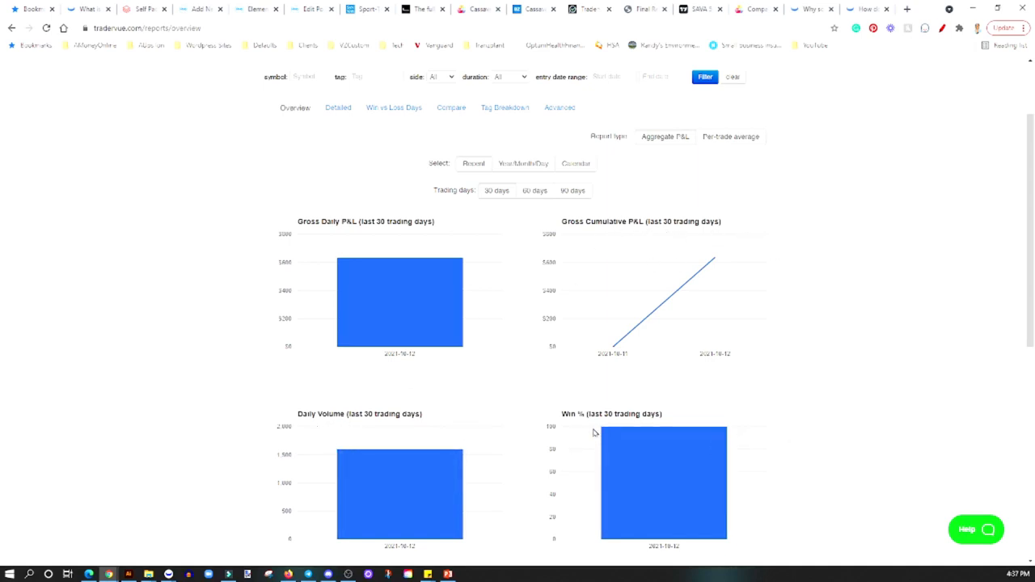
scroll(down, 3)
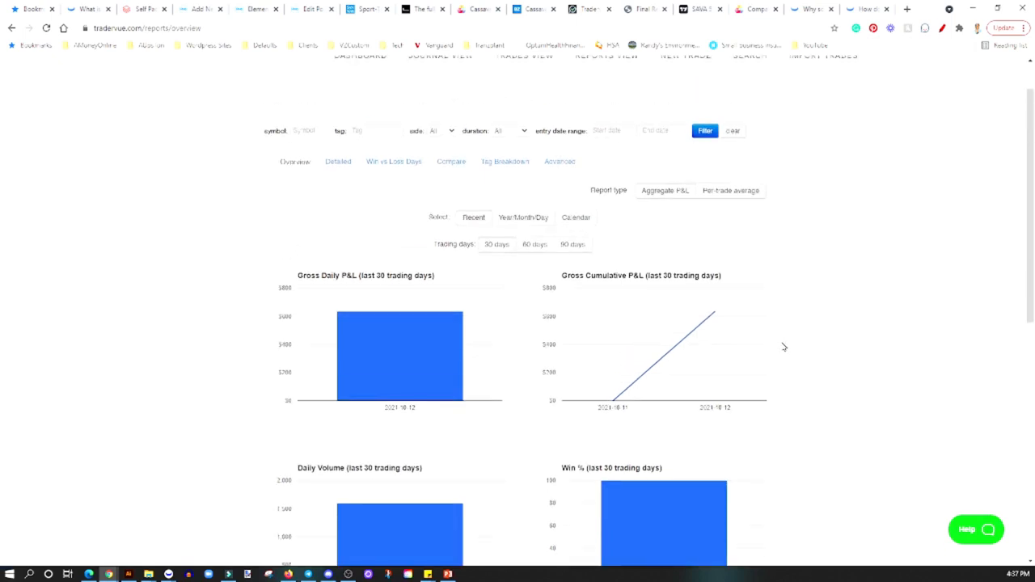
mouse_move(780, 343)
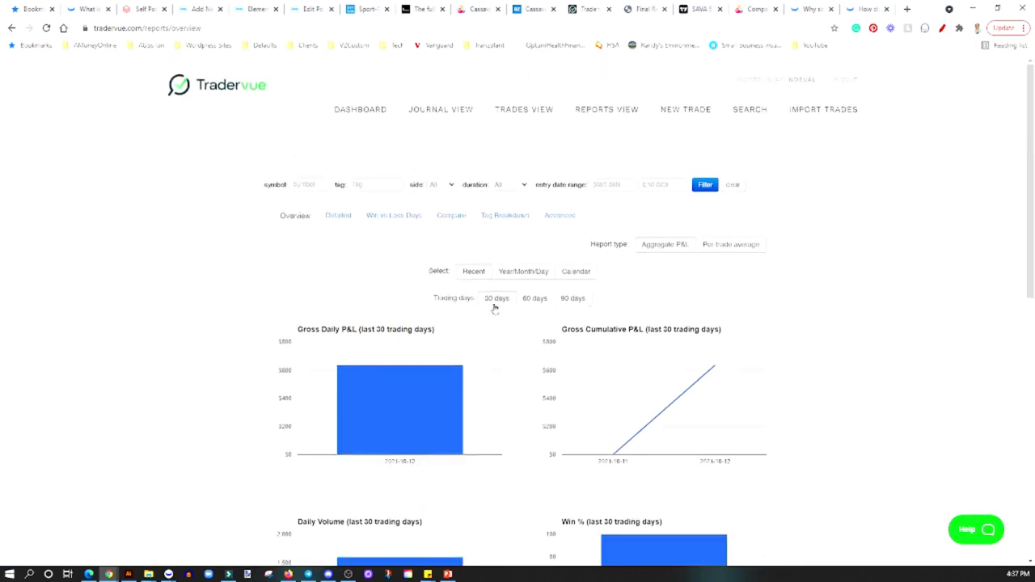
click(572, 298)
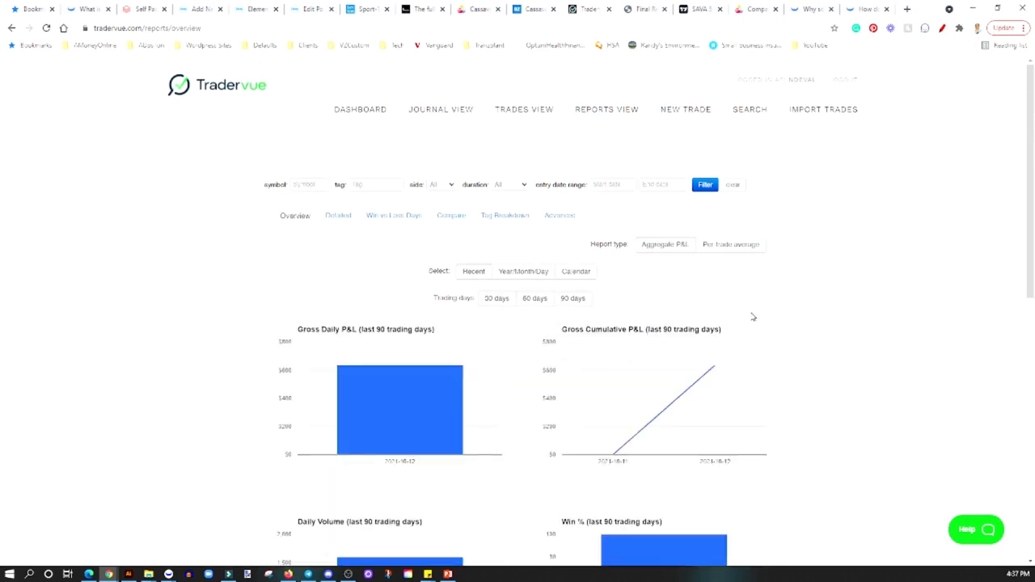
mouse_move(728, 167)
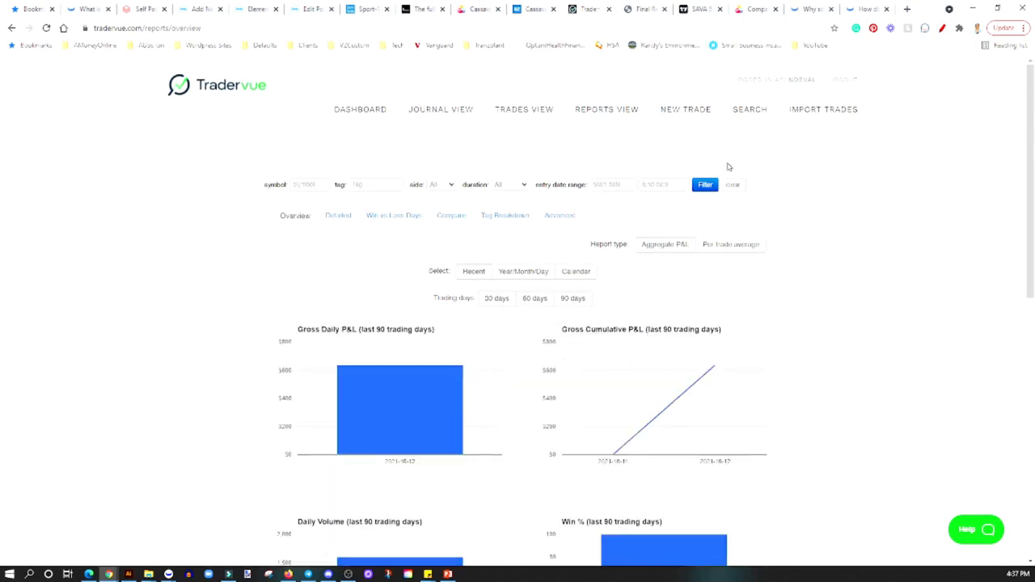
click(749, 110)
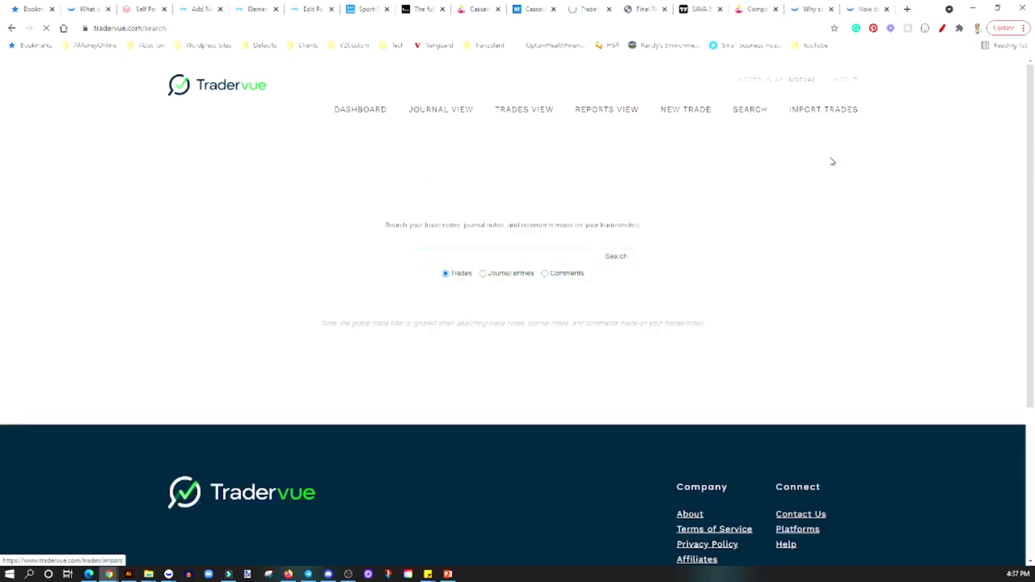
Go to Import Trades and choose Webull from the supported brokers list
click(822, 110)
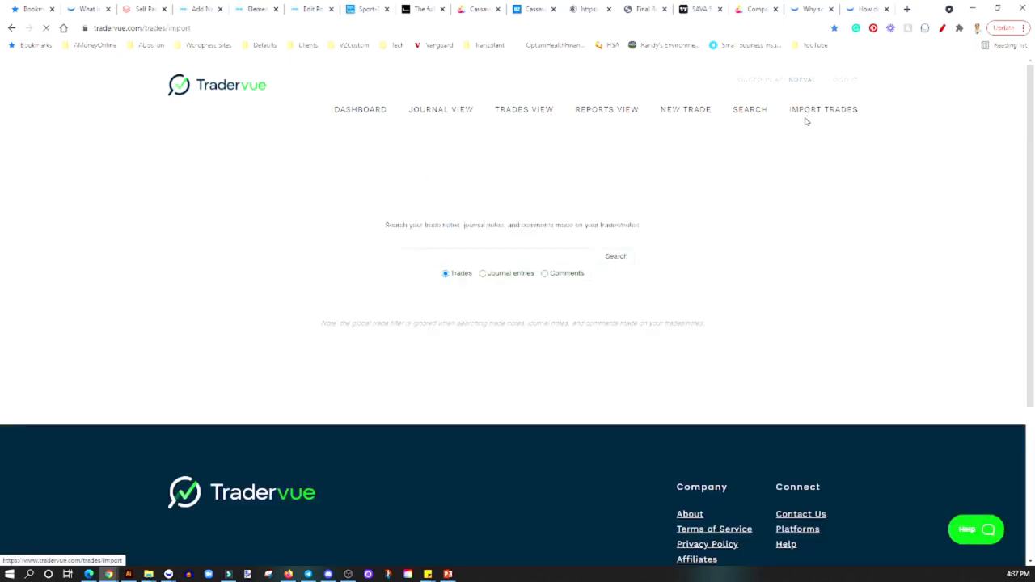
click(823, 110)
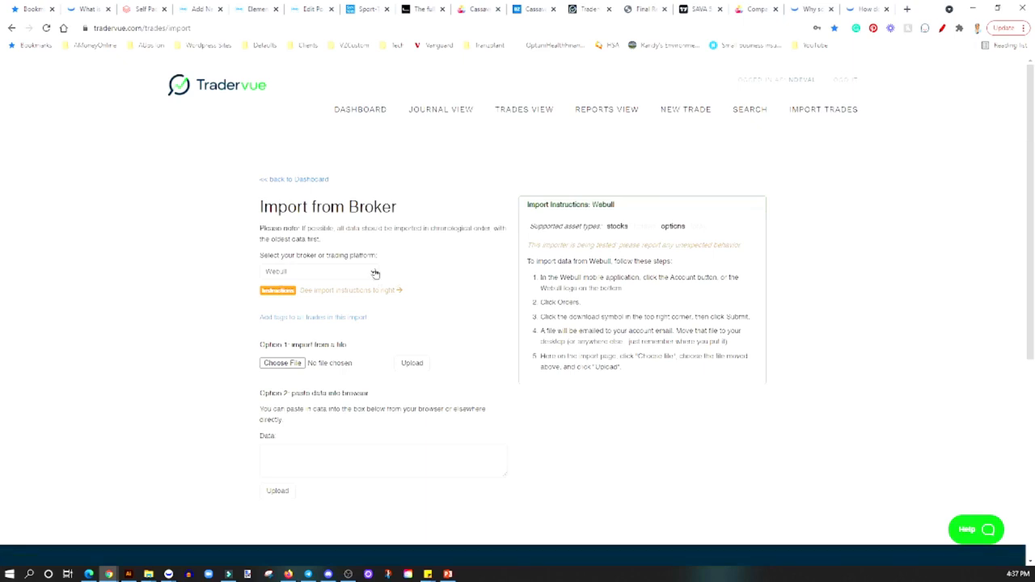
click(317, 271)
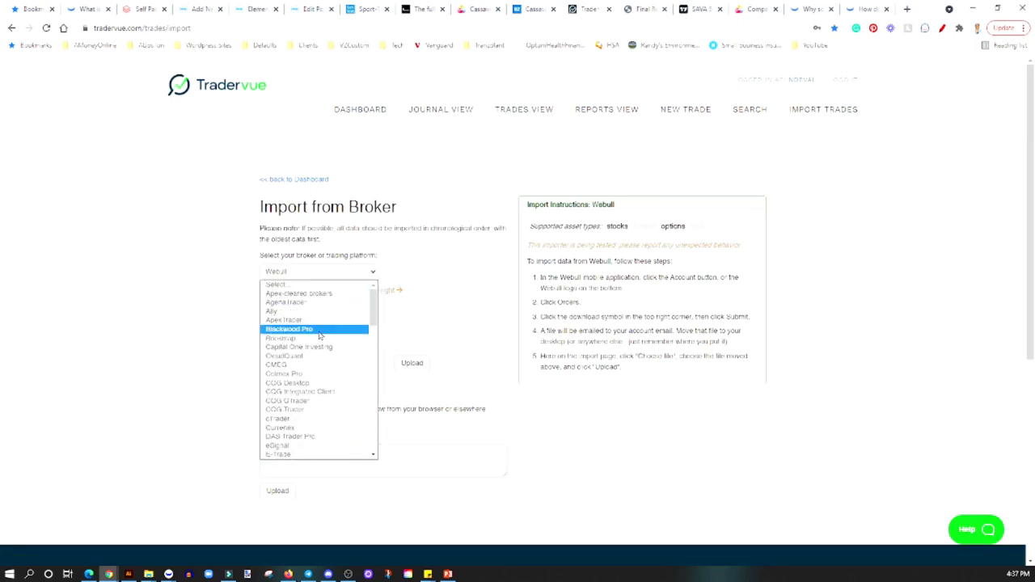
scroll(down, 3)
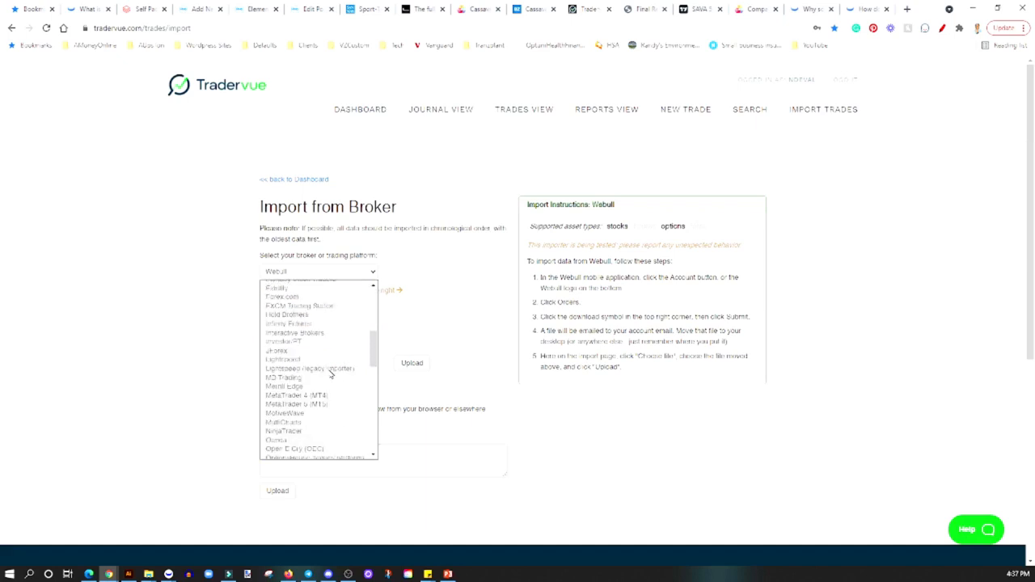
scroll(down, 3)
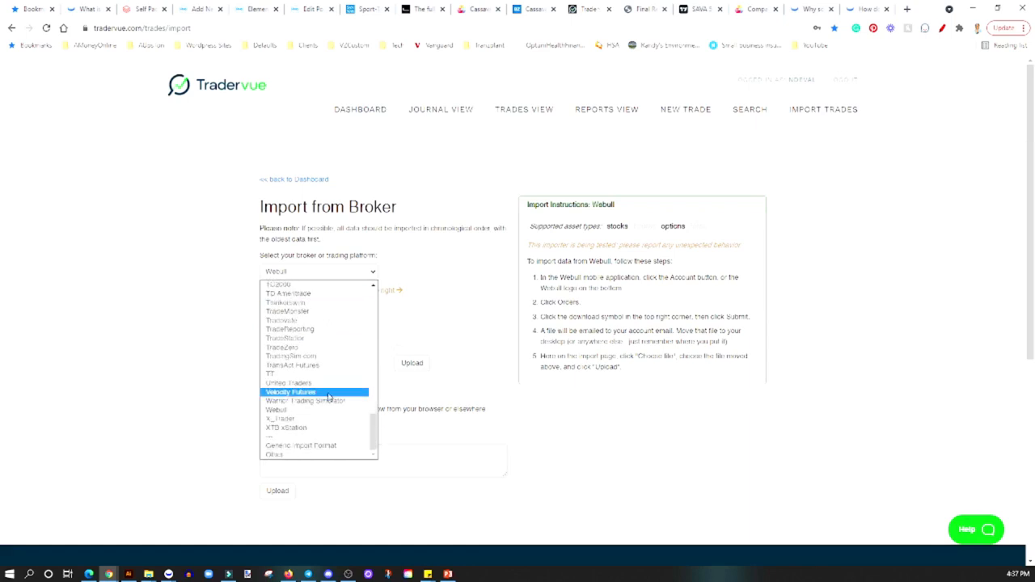
mouse_move(315, 357)
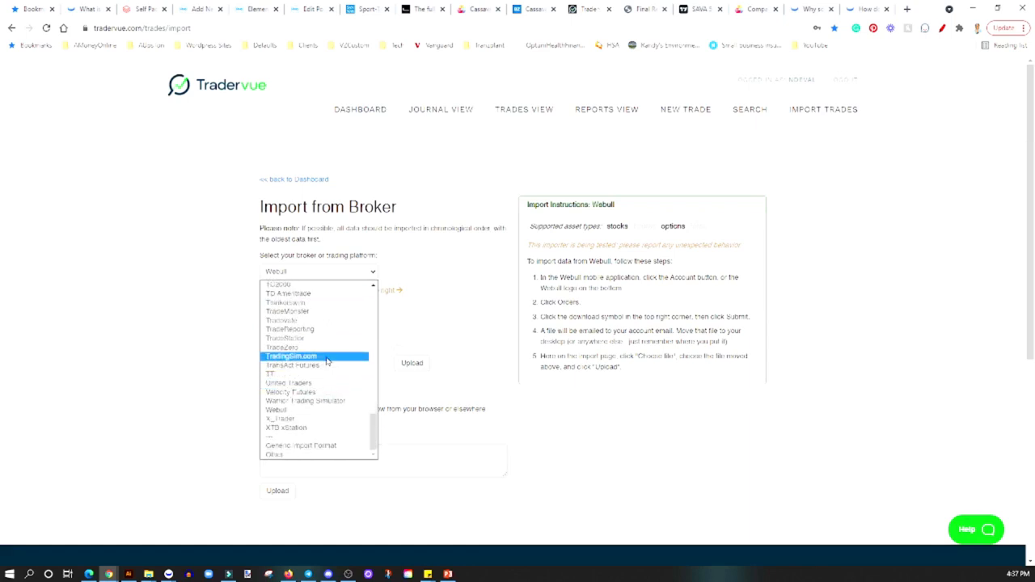
mouse_move(327, 411)
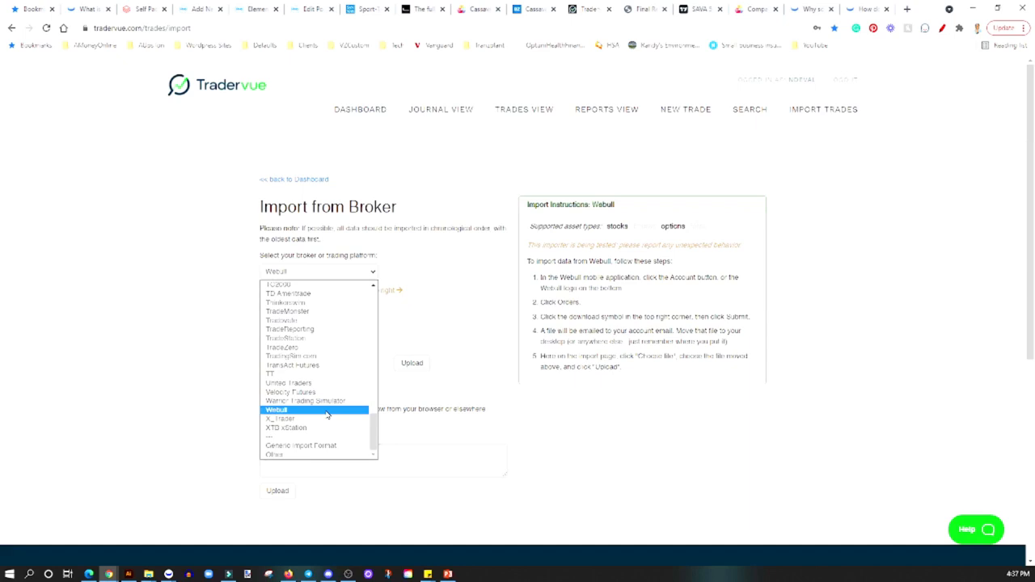
click(275, 409)
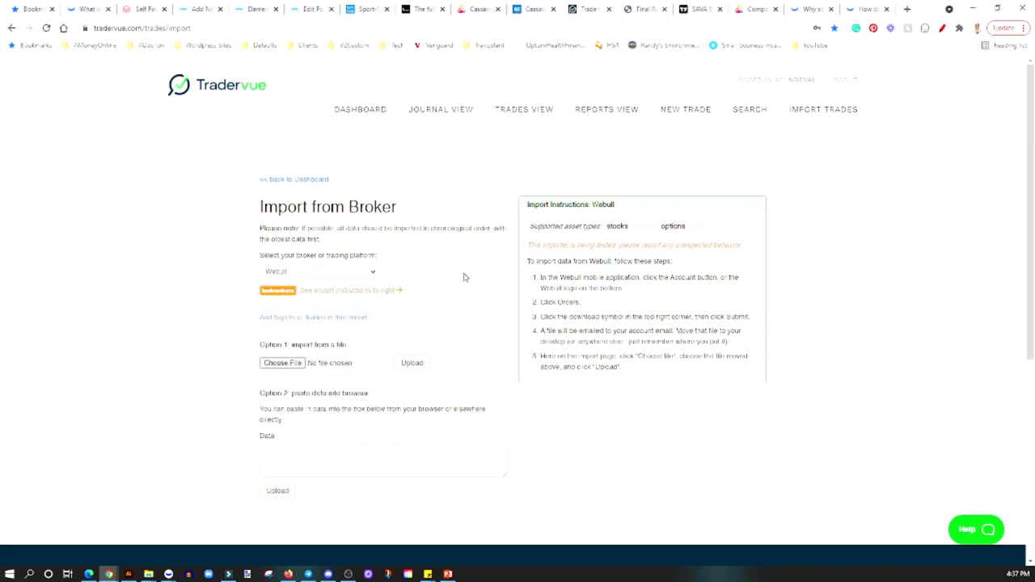
mouse_move(324, 421)
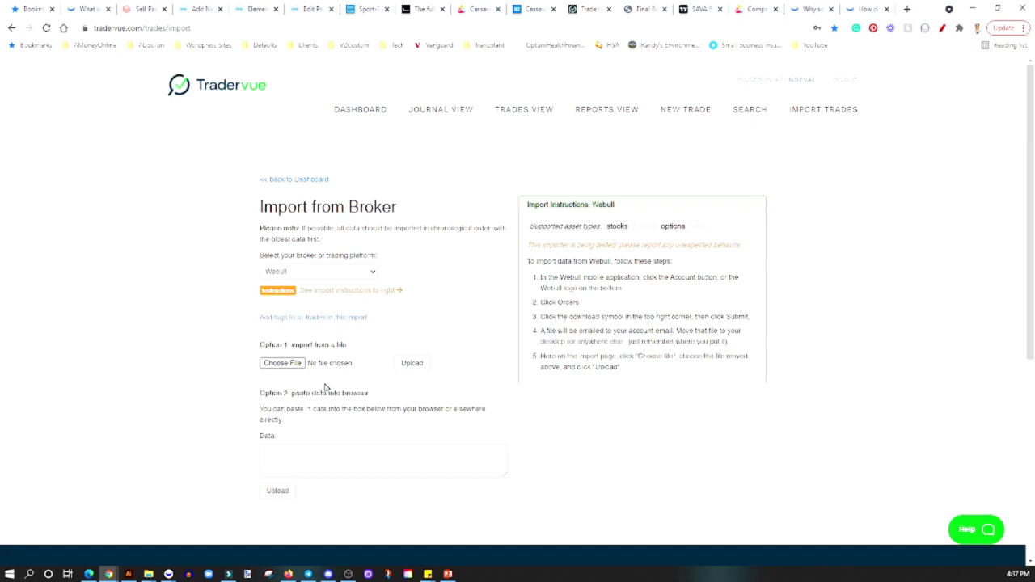
mouse_move(330, 391)
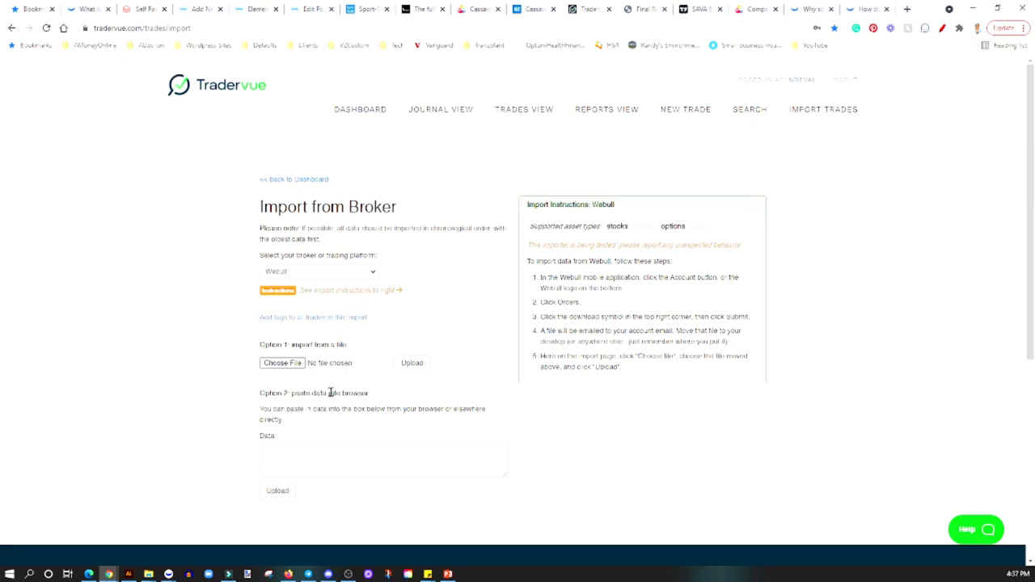
mouse_move(757, 443)
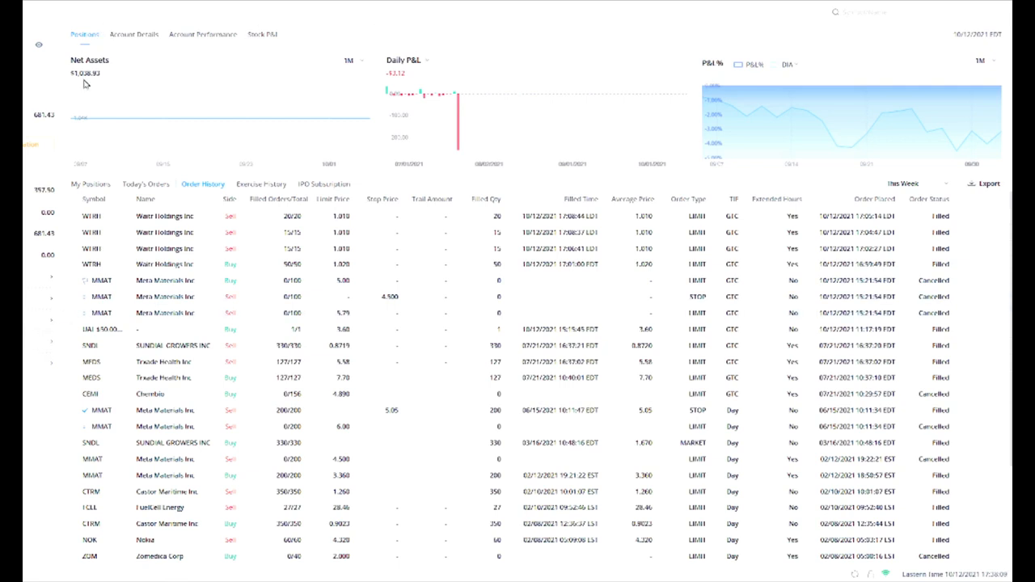
mouse_move(107, 188)
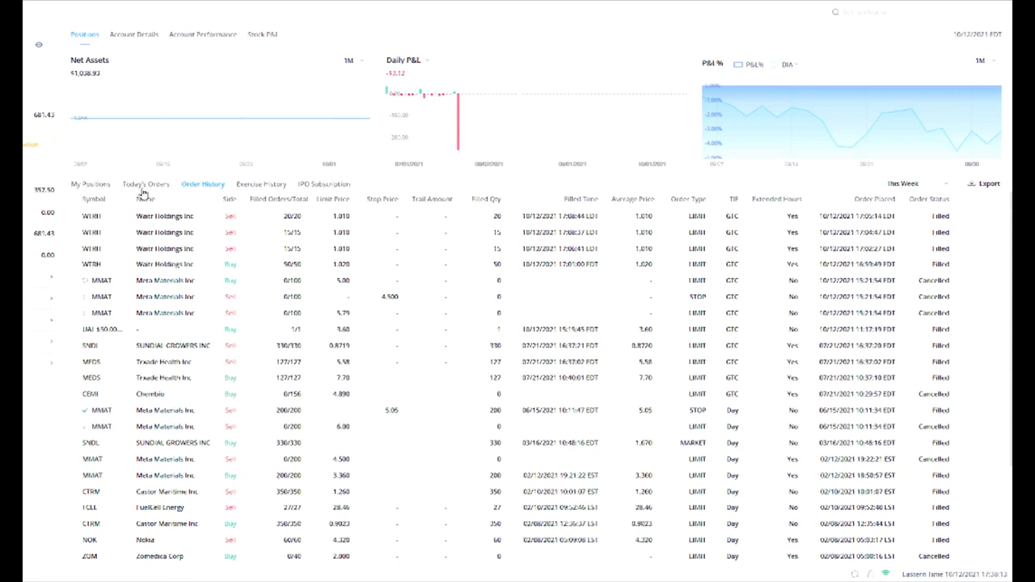
mouse_move(262, 224)
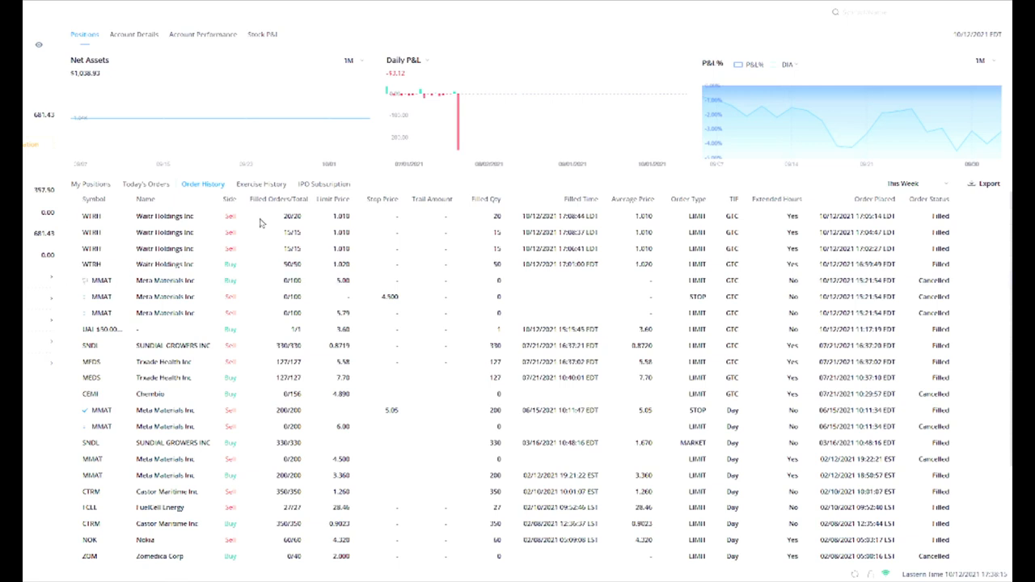
mouse_move(543, 297)
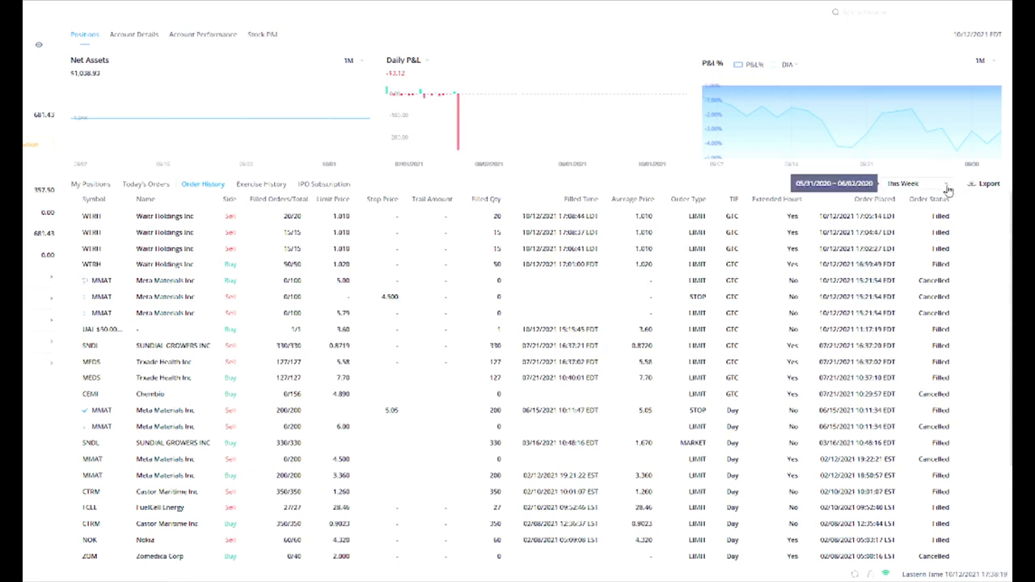
Switch the Webull order history period to Custom and apply the date range
click(902, 185)
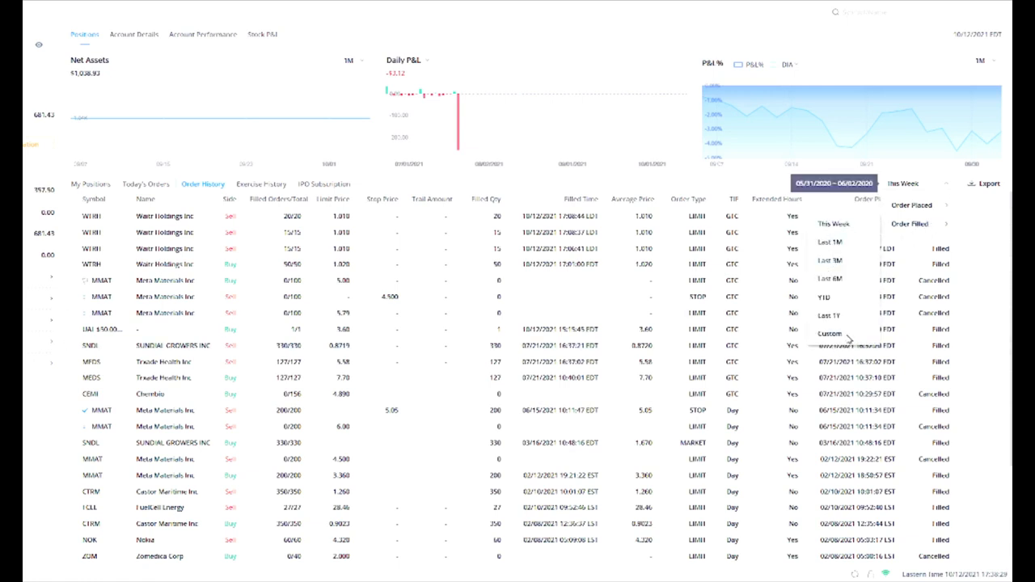
click(828, 333)
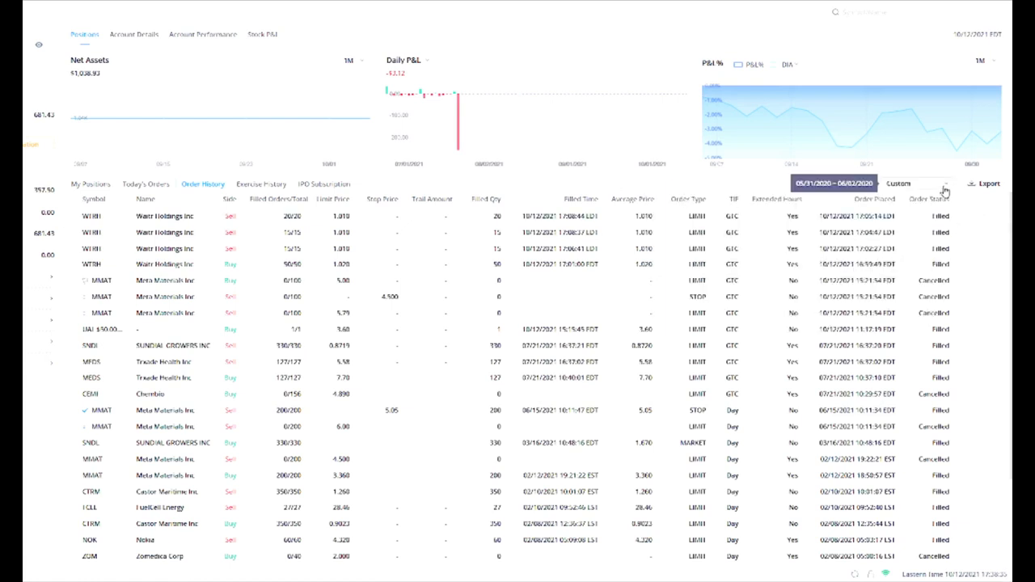
click(919, 183)
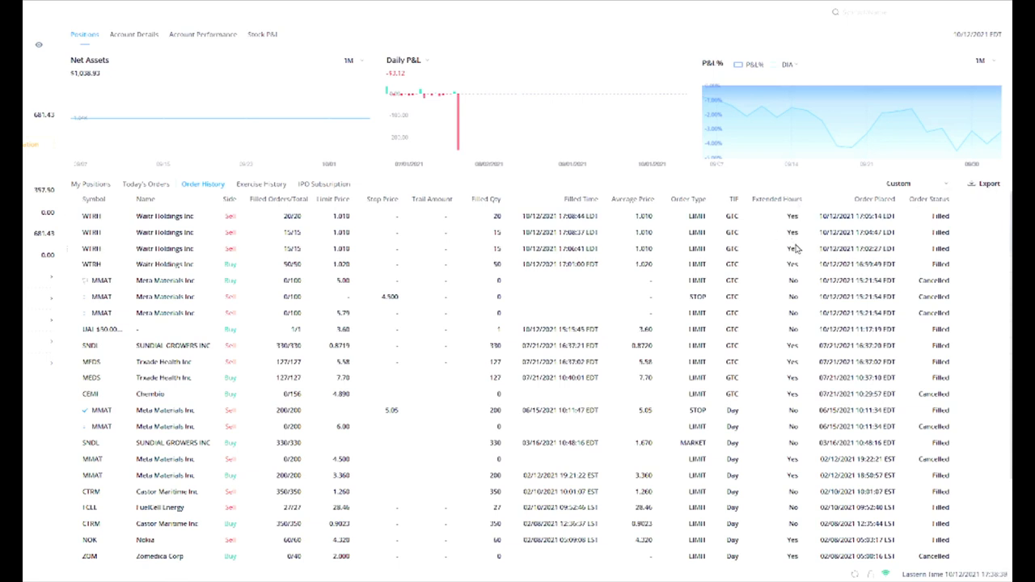
mouse_move(780, 245)
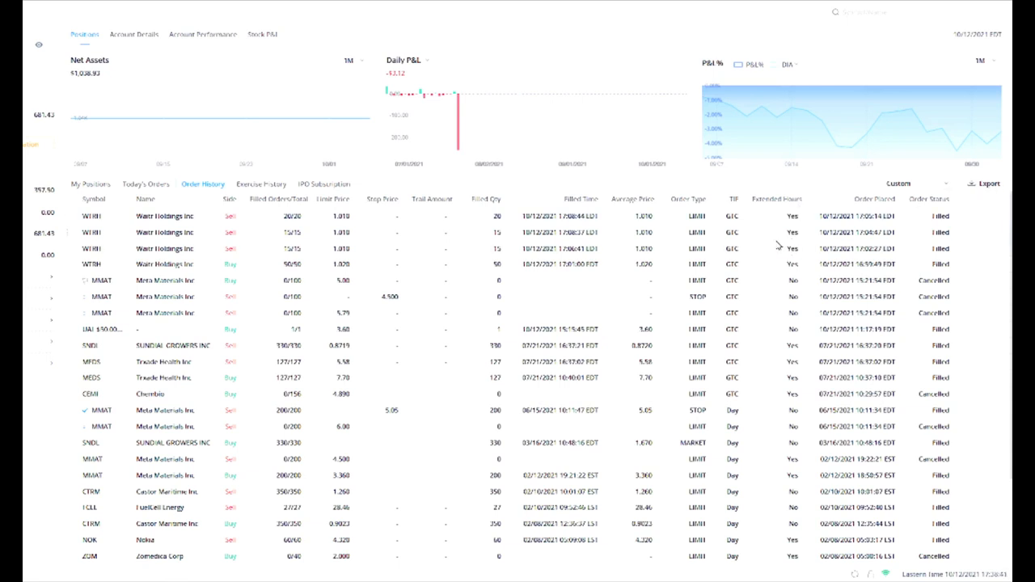
mouse_move(424, 241)
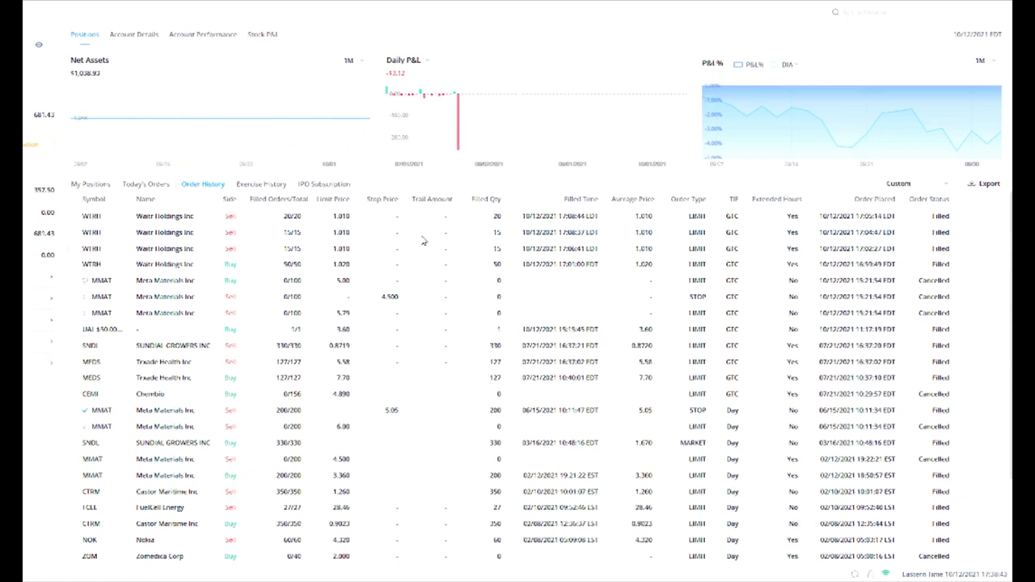
mouse_move(317, 260)
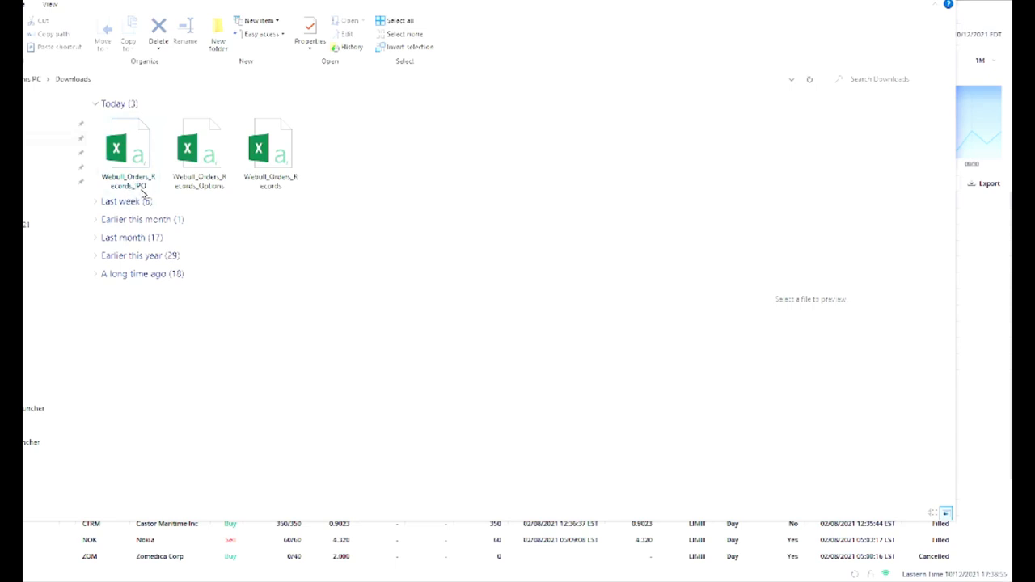
mouse_move(225, 195)
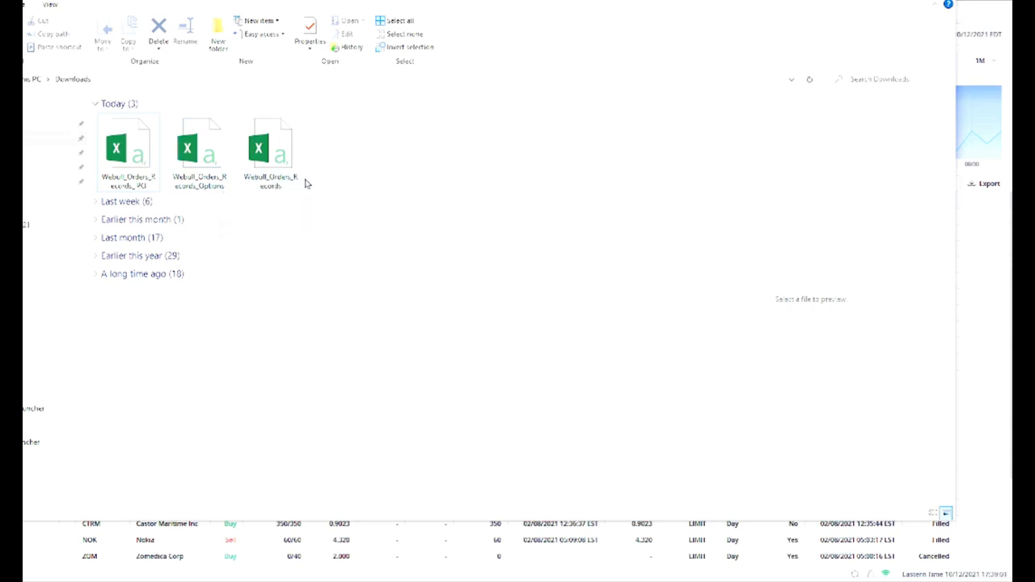
mouse_move(275, 171)
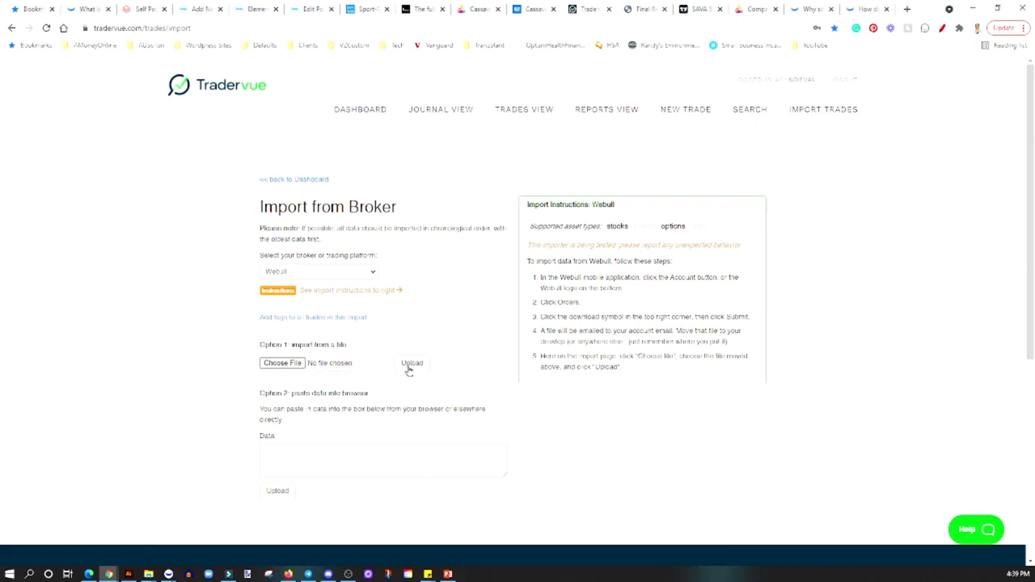
mouse_move(632, 389)
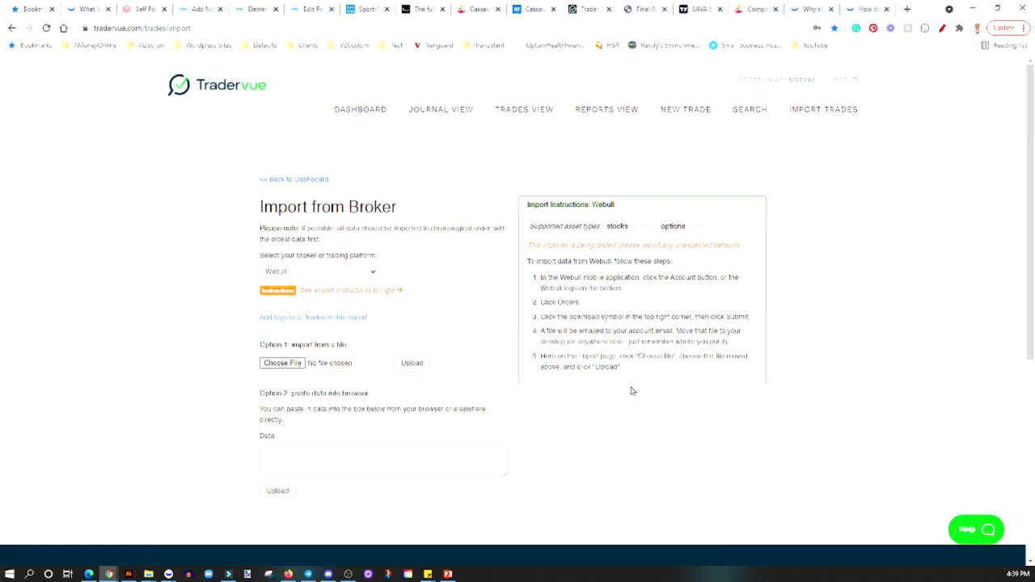
mouse_move(537, 350)
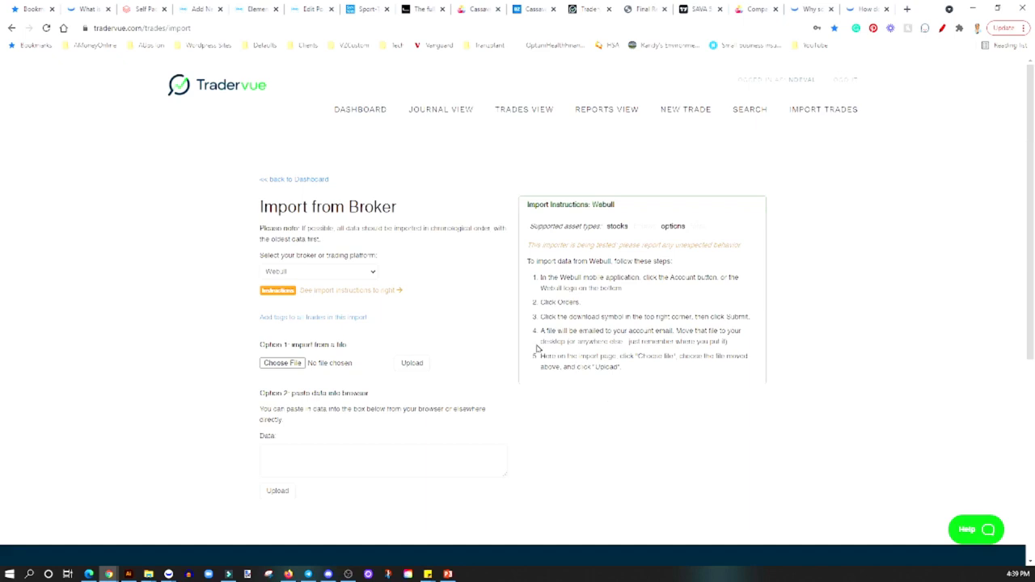
mouse_move(514, 92)
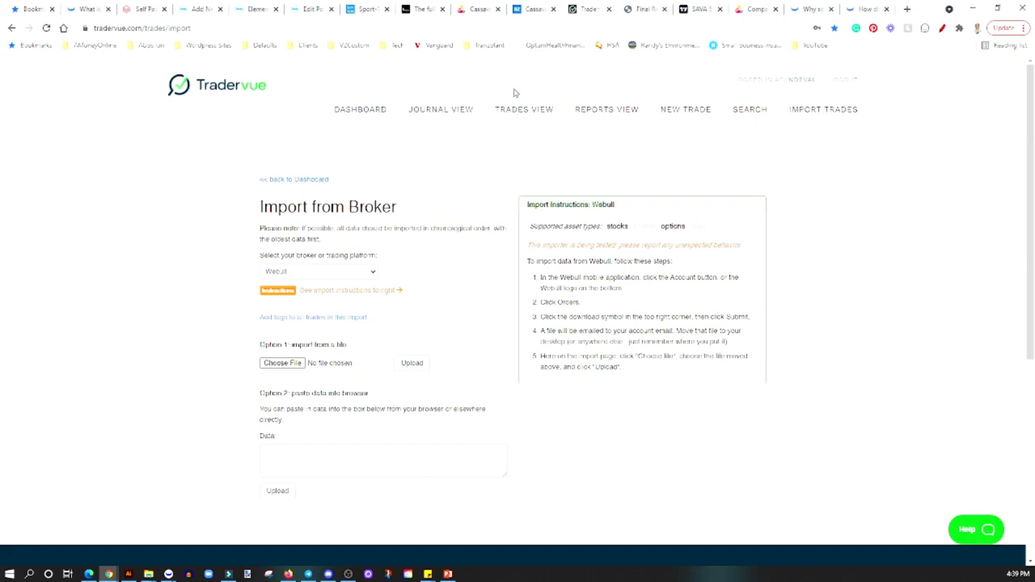
Return to the Trades View list showing the three imported trades
click(524, 110)
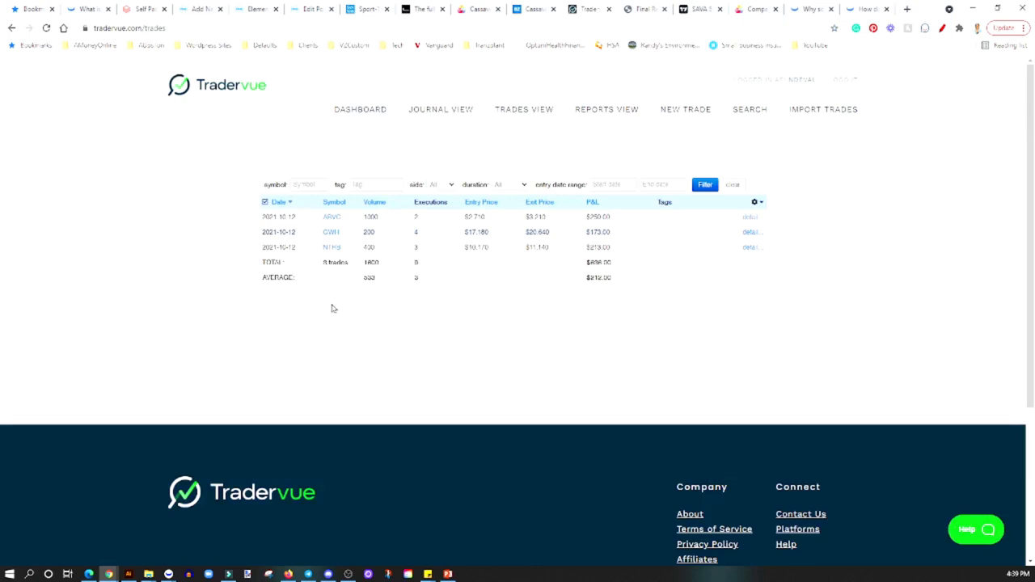
mouse_move(544, 250)
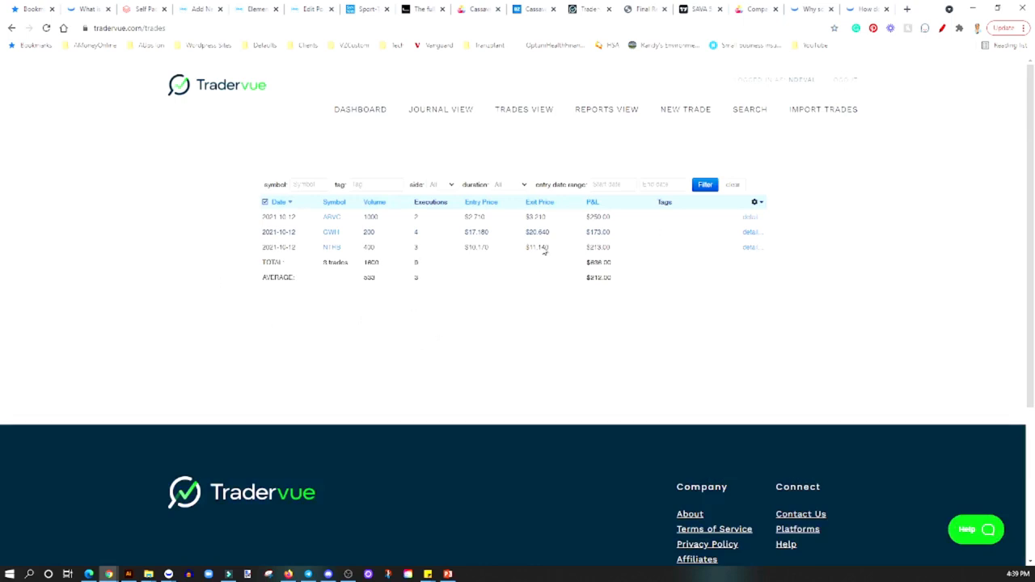
mouse_move(656, 294)
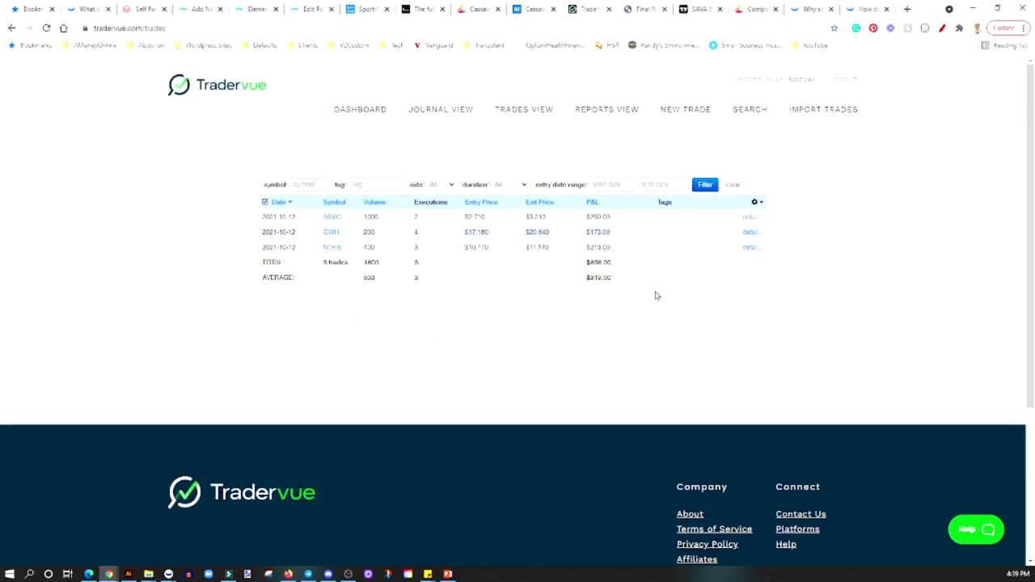
mouse_move(731, 303)
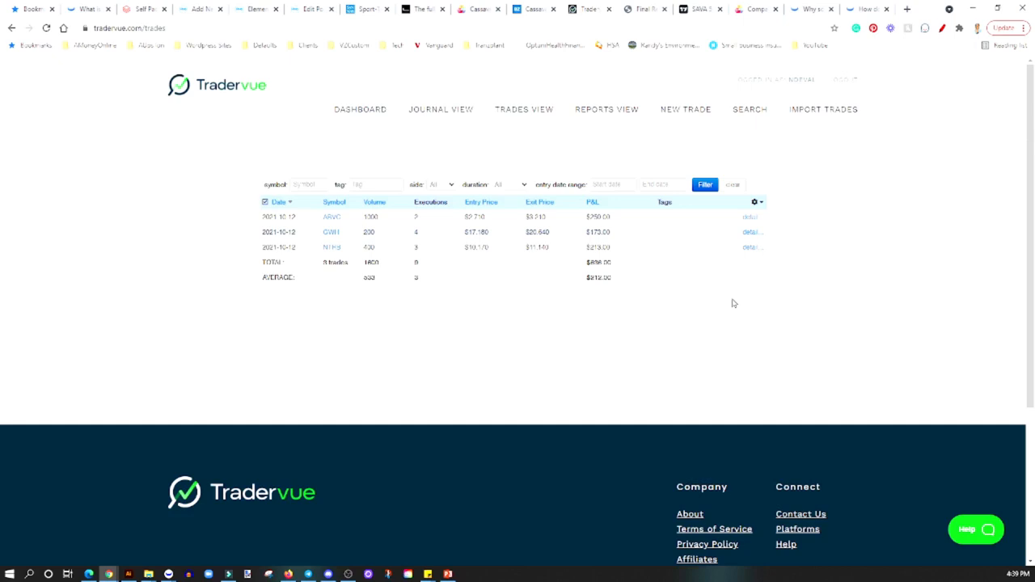
mouse_move(932, 234)
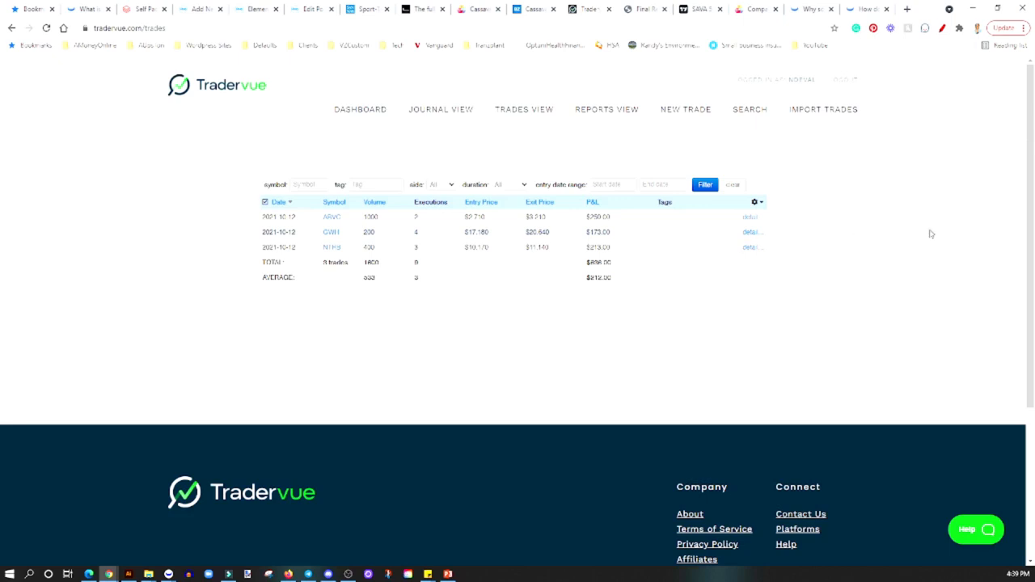
mouse_move(1018, 240)
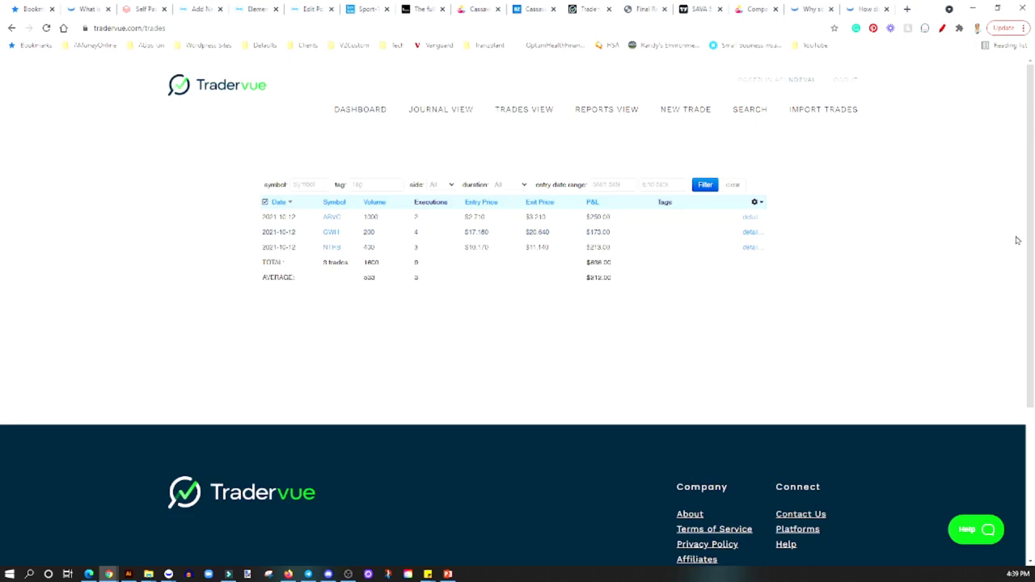
mouse_move(724, 262)
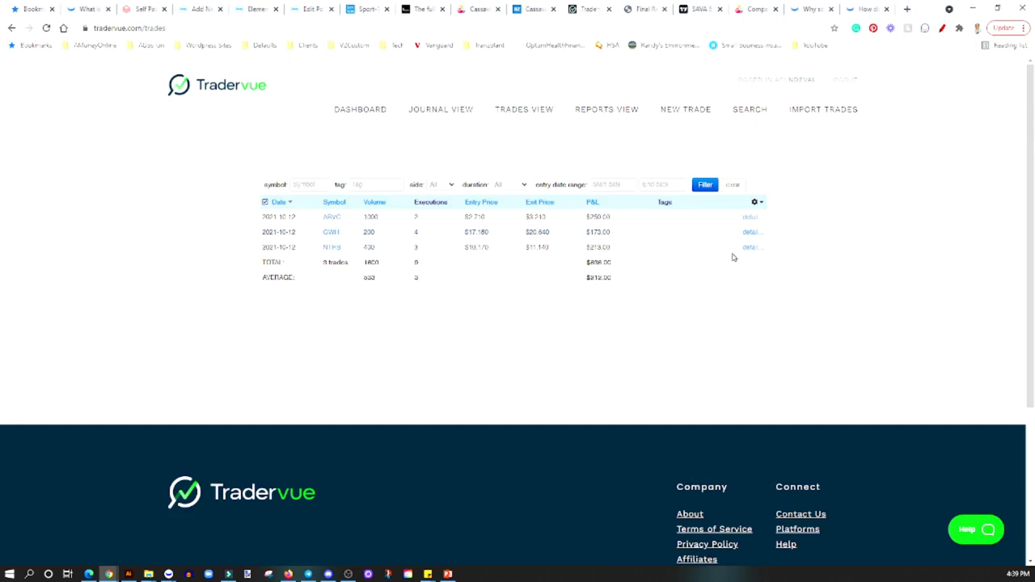
mouse_move(731, 288)
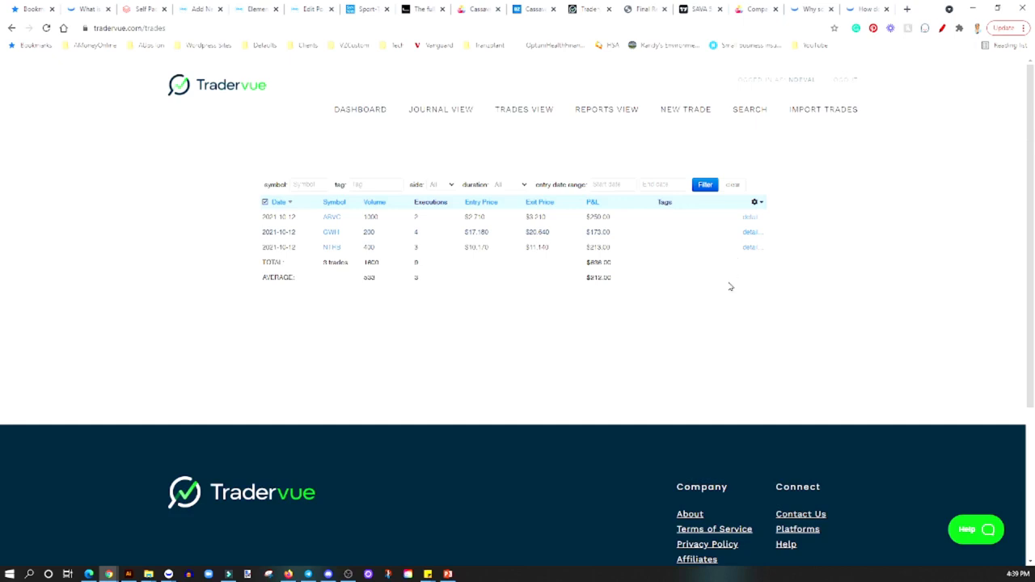
mouse_move(777, 366)
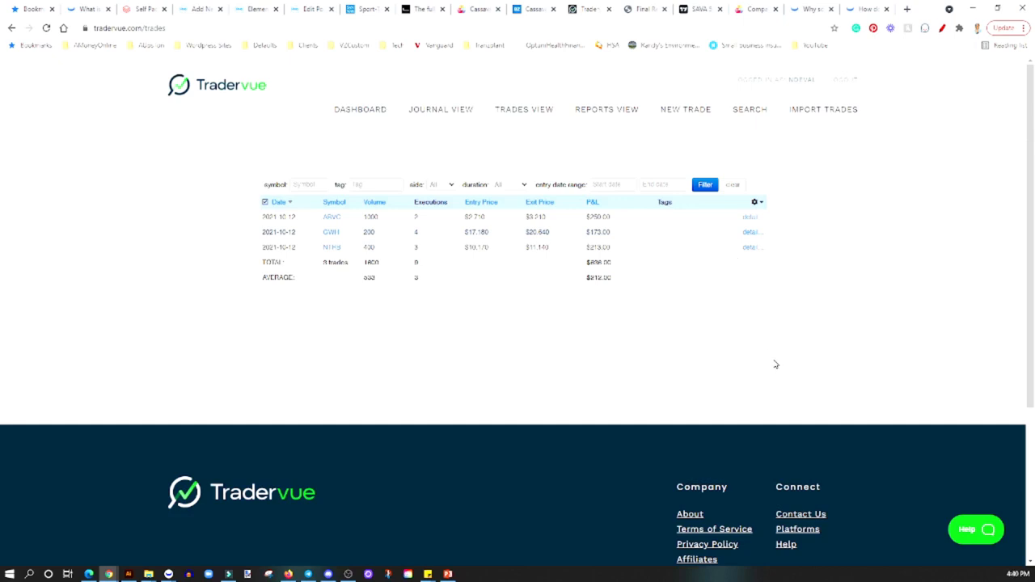
mouse_move(774, 366)
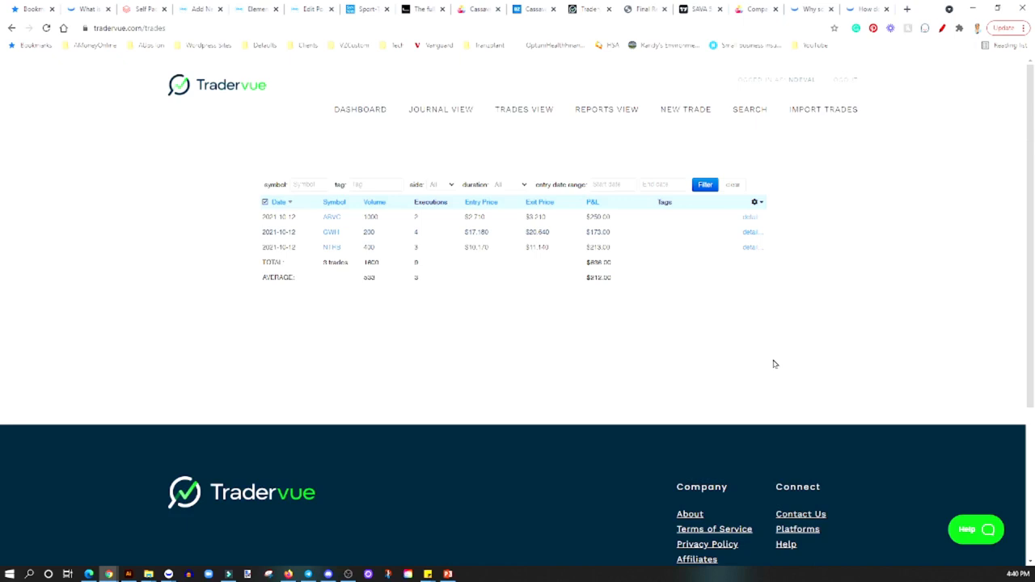
mouse_move(362, 121)
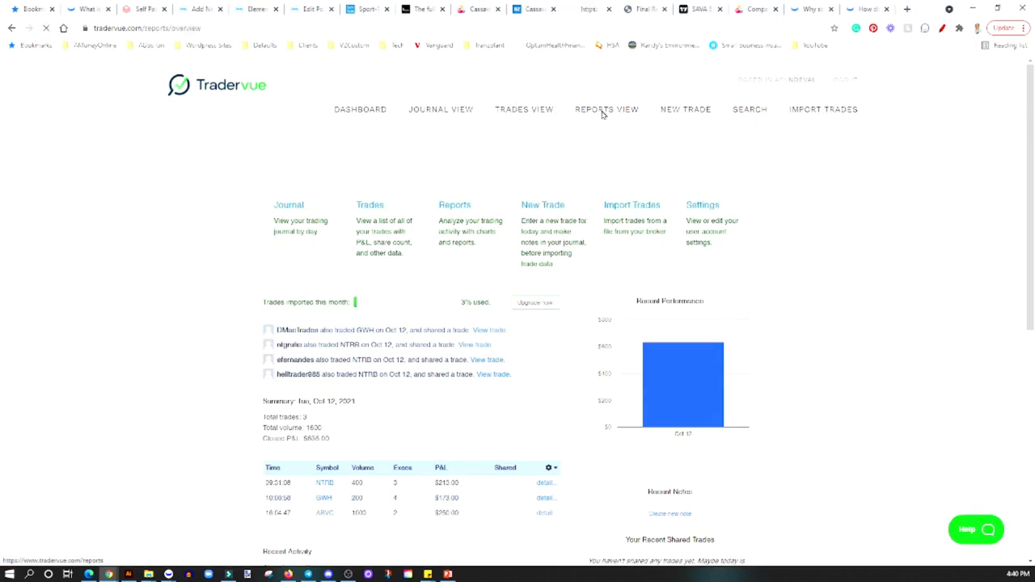
Go to Reports View to see the P&L, volume and win-rate charts
click(606, 109)
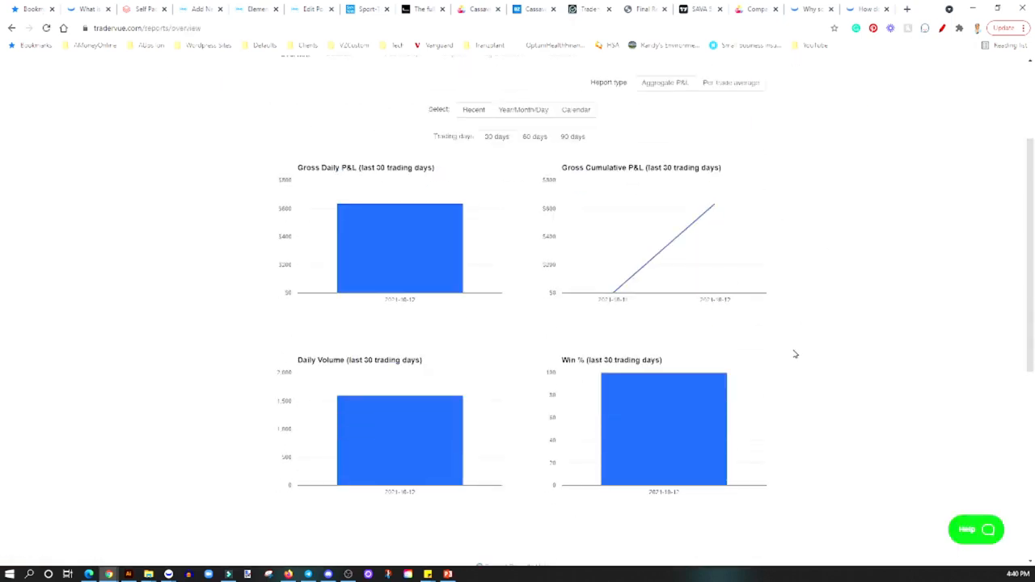